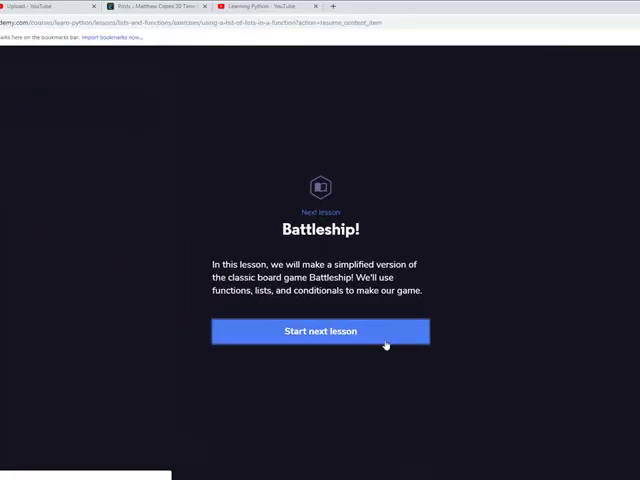
Start the next lesson from the Battleship screen to reach its welcome exercise.
left_click(320, 332)
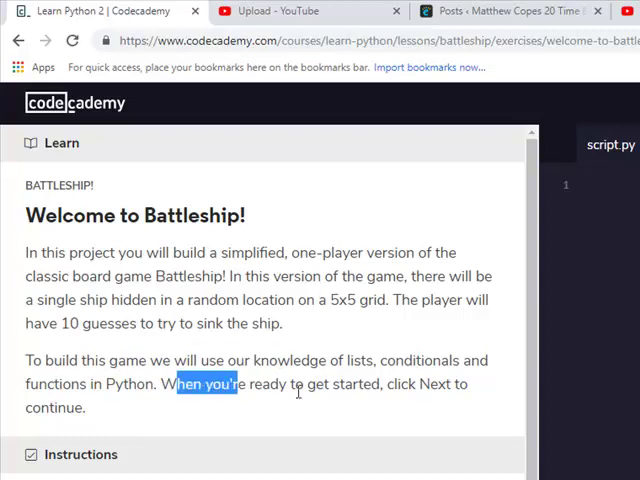
mouse_move(316, 414)
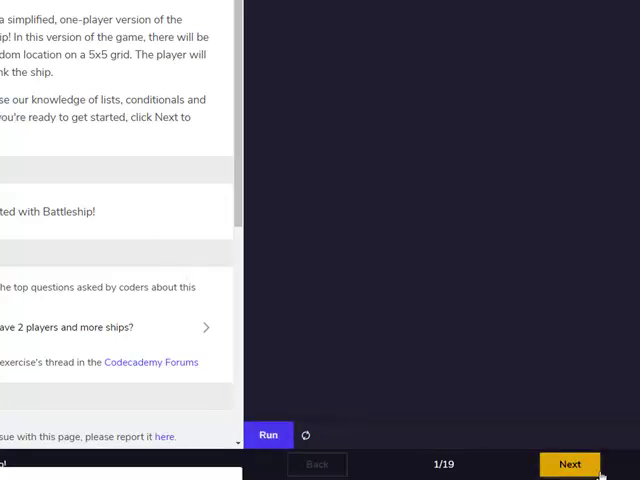
Write board = [] in script.py, run it, and advance to the Make a List exercise.
left_click(568, 464)
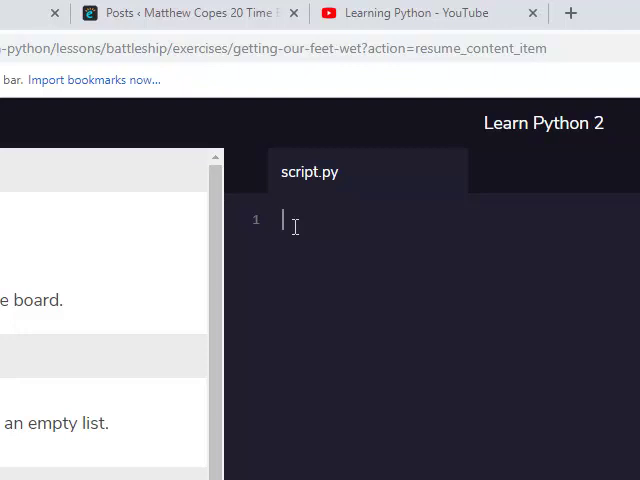
type("b")
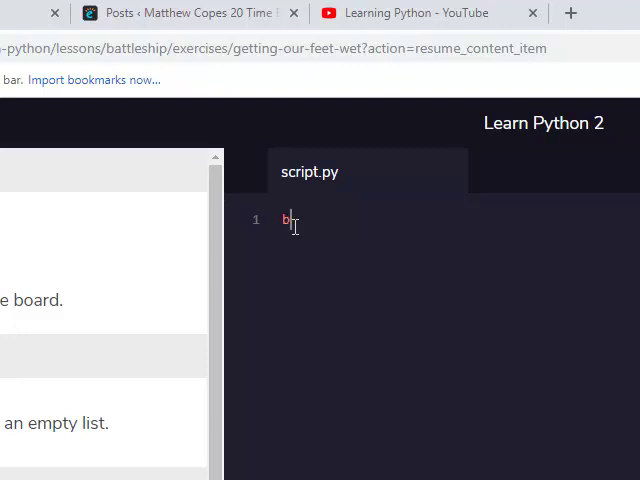
mouse_move(610, 320)
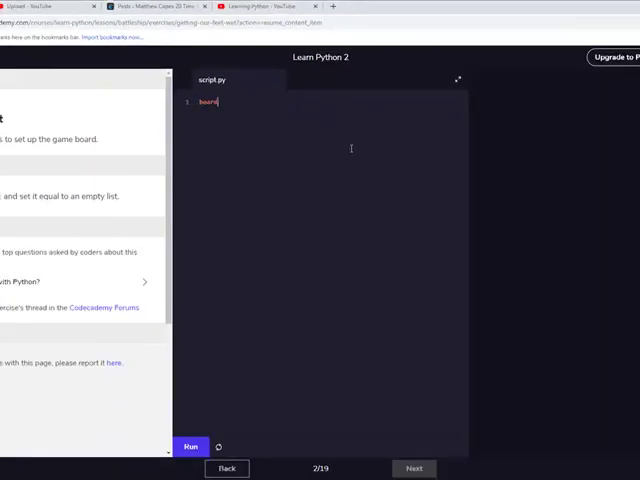
type("= [")
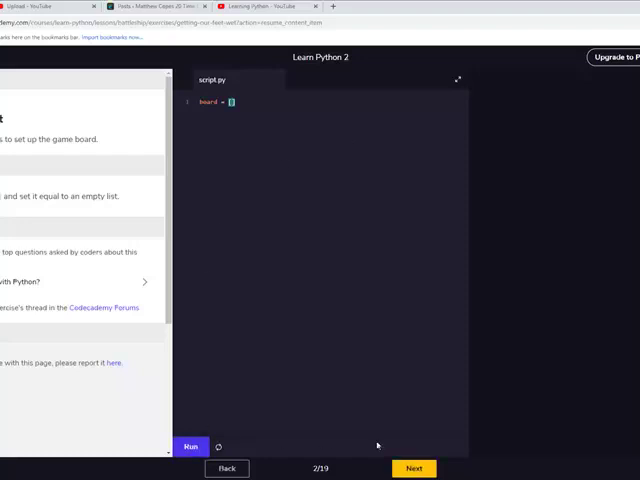
left_click(412, 468)
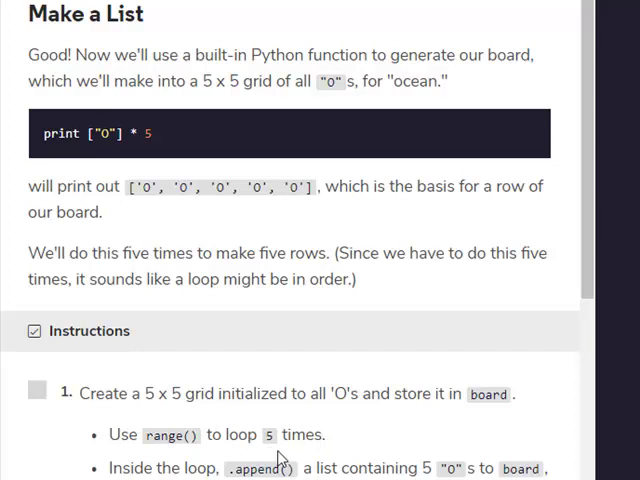
mouse_move(284, 456)
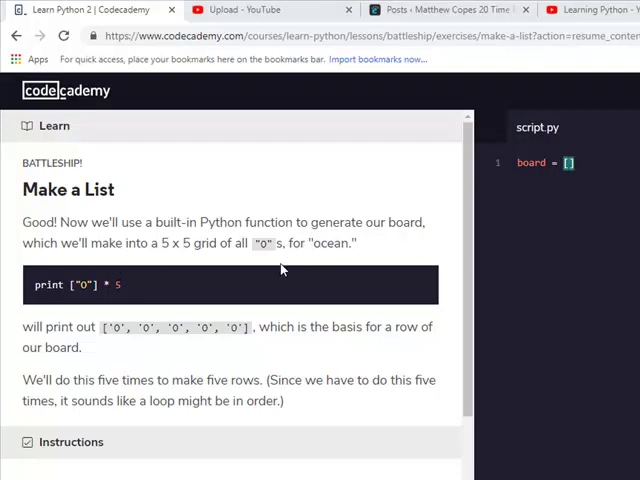
mouse_move(52, 328)
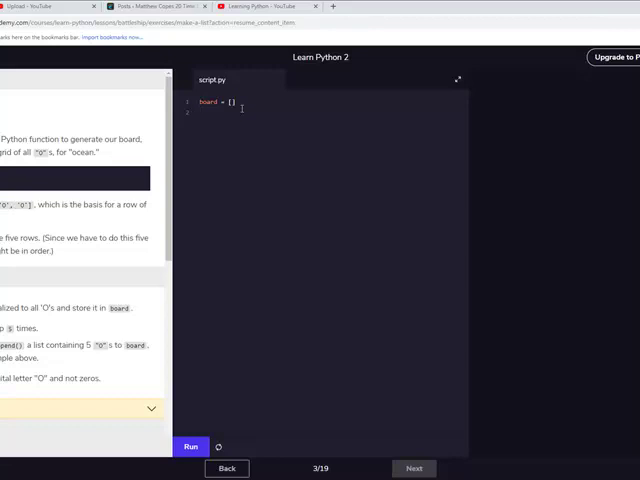
Add a range(5) call on line 2 beneath the empty board list.
type("range")
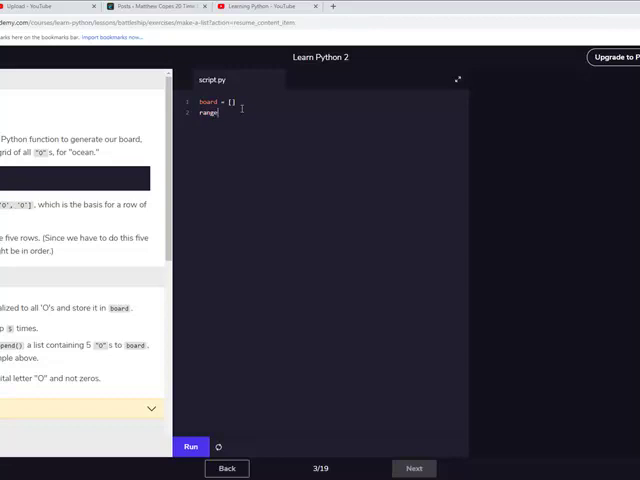
type("(")
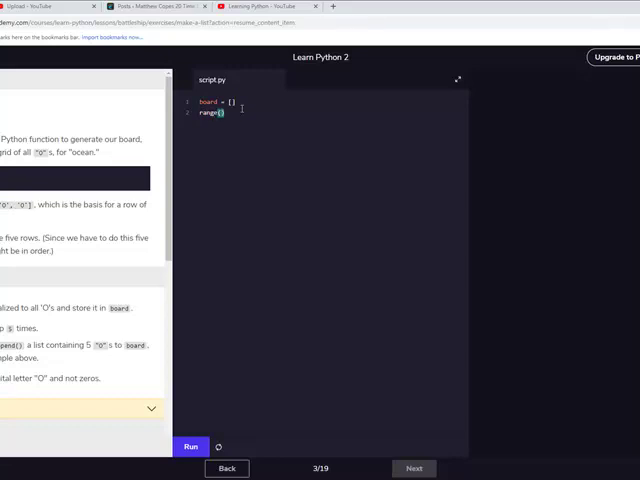
type("5")
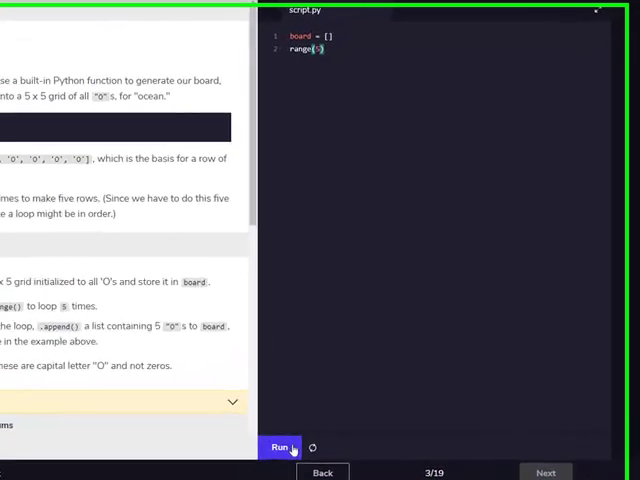
Run the code, accept the provided solution filling five rows of 'O', and move to Check it Twice.
left_click(584, 448)
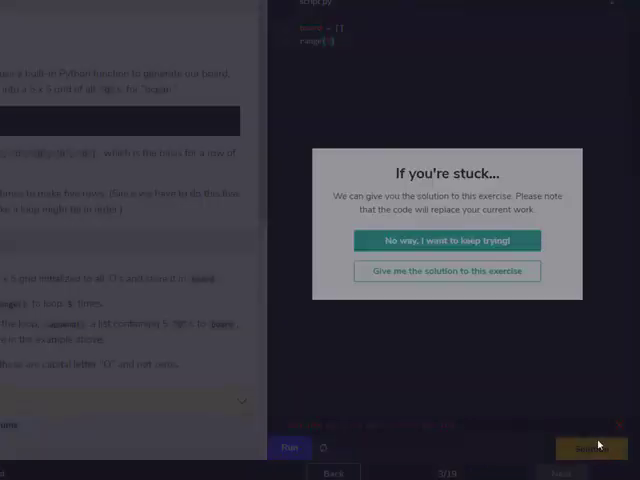
left_click(446, 240)
type("board.append(['O'] *")
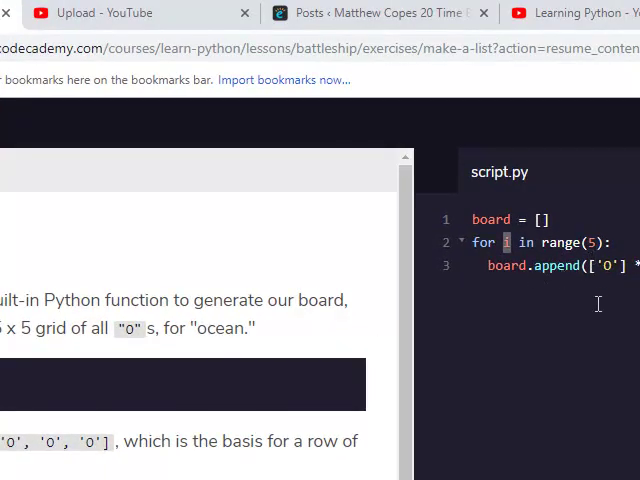
mouse_move(610, 280)
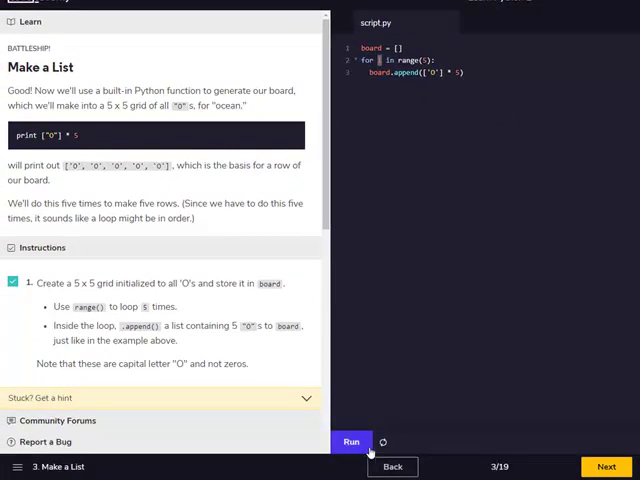
left_click(606, 466)
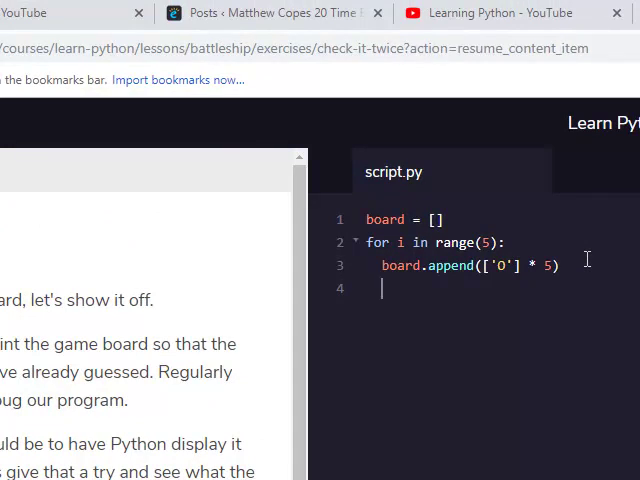
Add print board on line 4 after the loop so the five rows of 'O' lists show.
type("p")
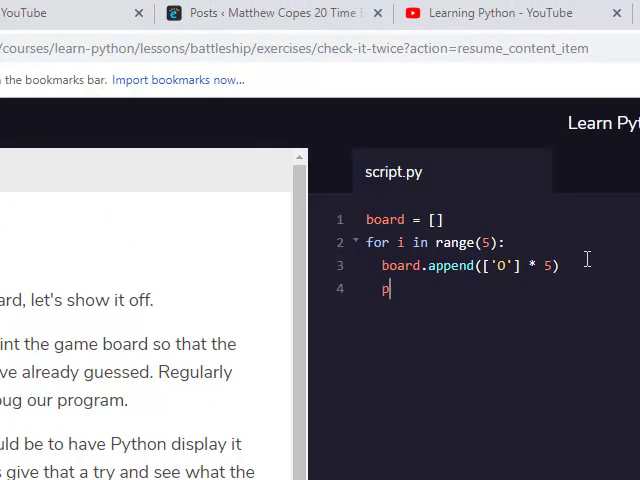
type("rint")
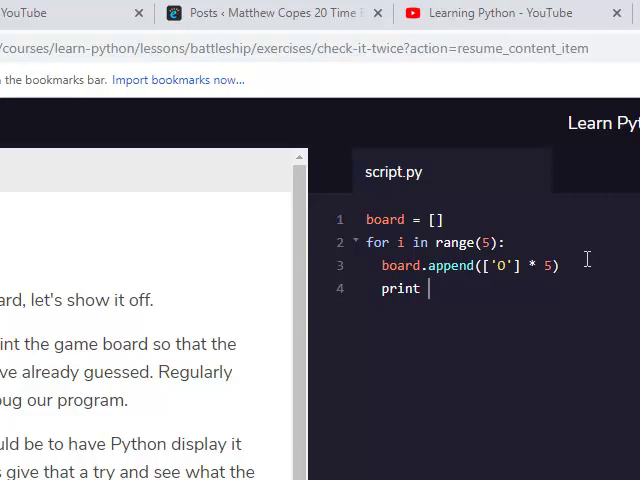
type("board")
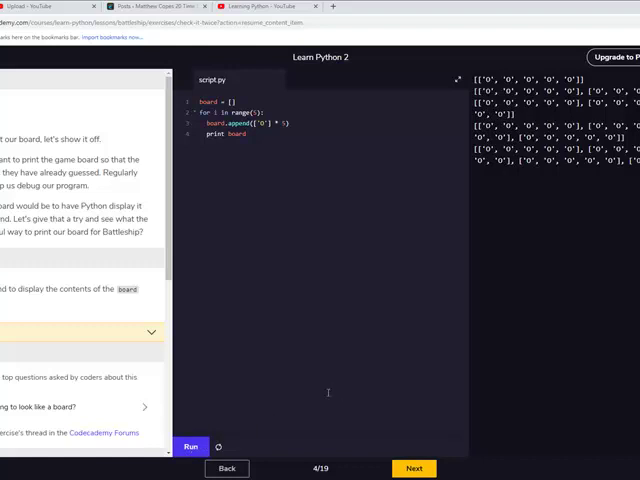
mouse_move(328, 396)
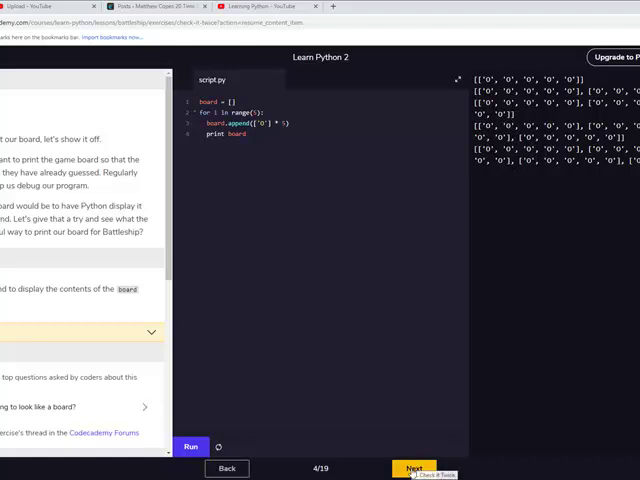
In Custom Print, define def print_board(board_in): on a new line below the loop.
left_click(412, 468)
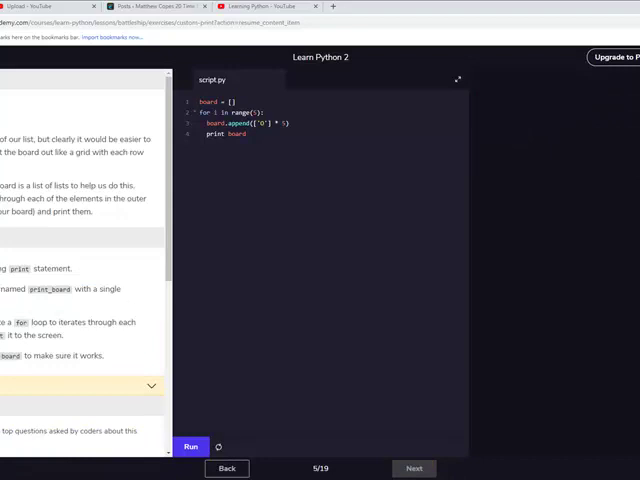
left_click(252, 134)
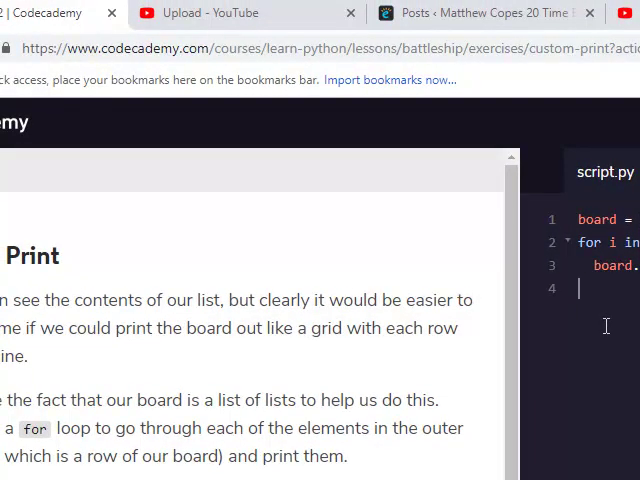
type("d")
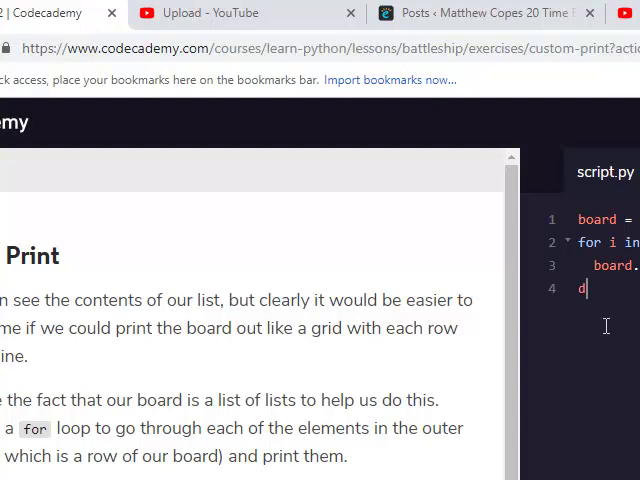
type("ef")
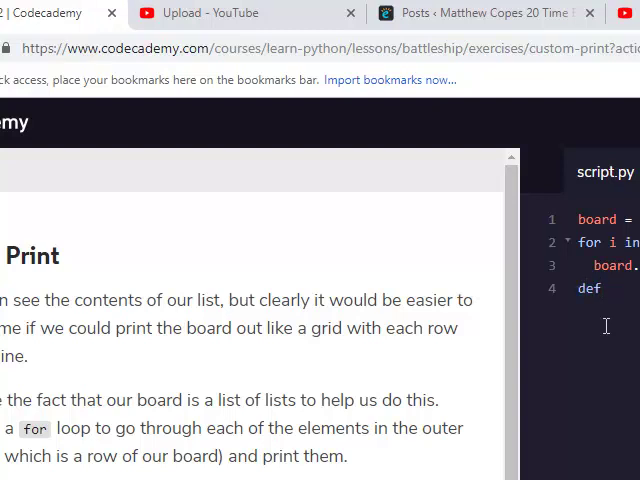
type("print_board (bo")
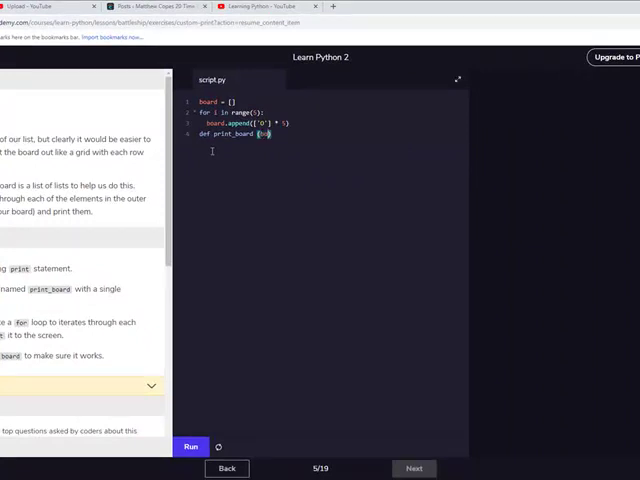
type("board_in")
type("for row in")
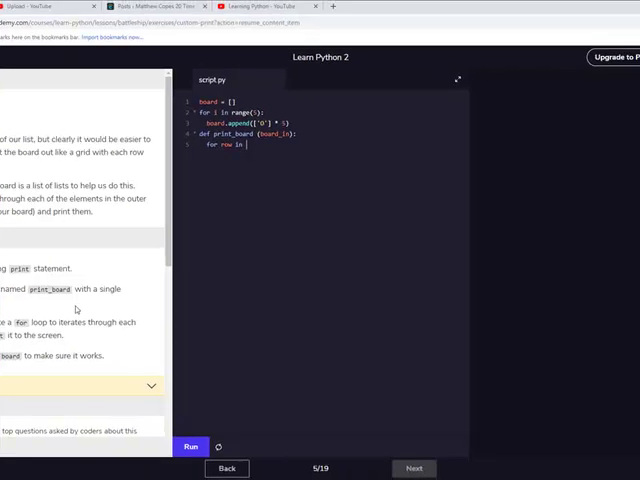
Add a for row in board: loop inside print_board and begin its print statement.
type("board:")
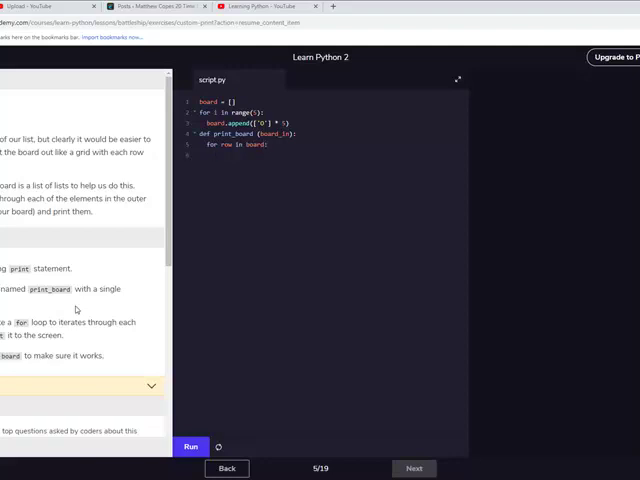
type("print")
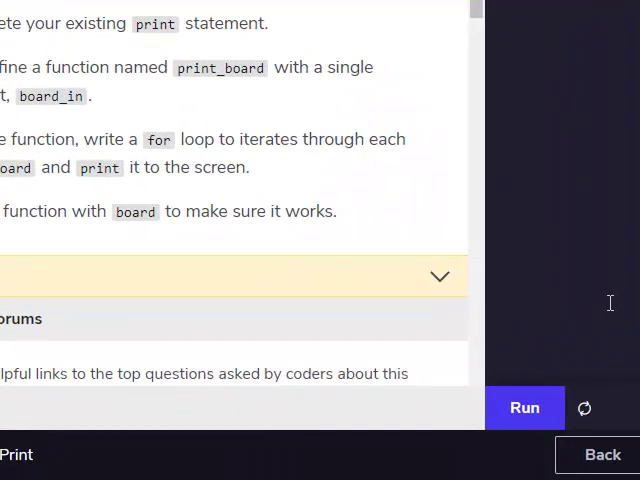
Run the script, dismiss the help offer, and correct the loop line in print_board.
left_click(524, 408)
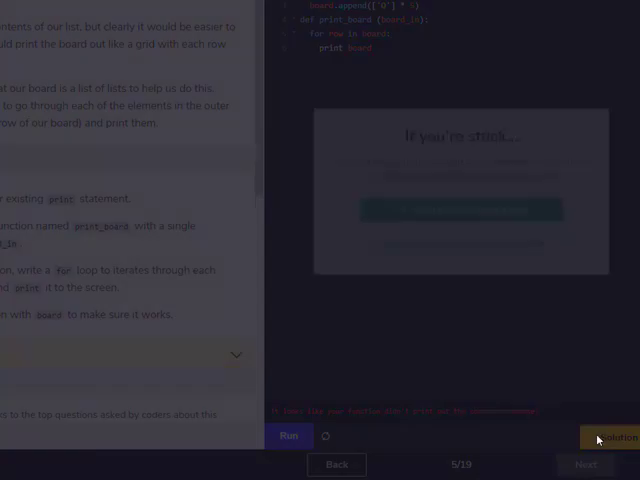
left_click(608, 436)
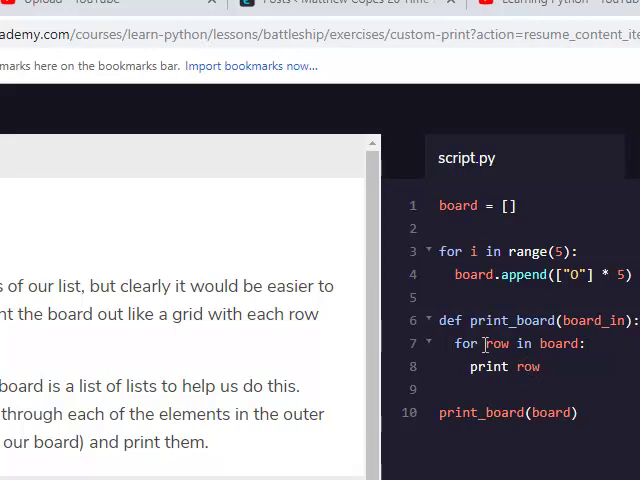
double_click(496, 344)
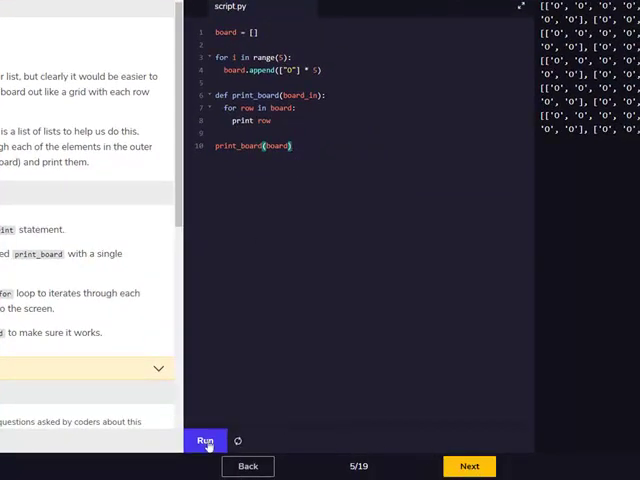
Run the fixed script, move to Printing Pretty, and start a print "".join line inside the loop.
left_click(204, 440)
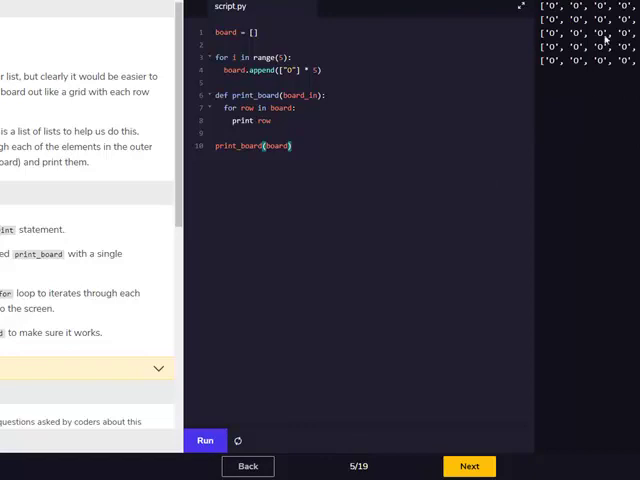
left_click(468, 466)
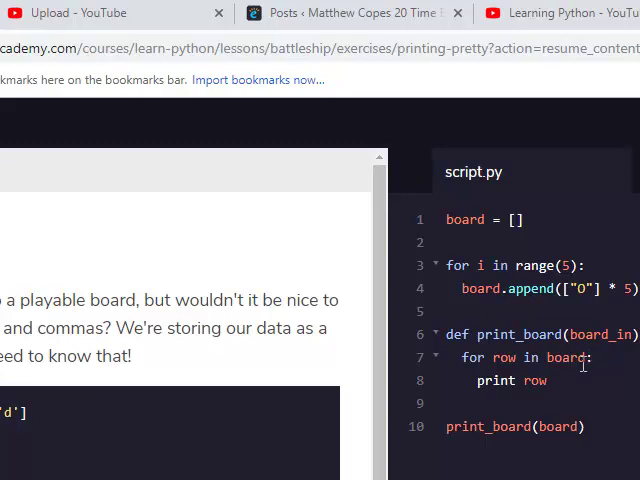
mouse_move(592, 356)
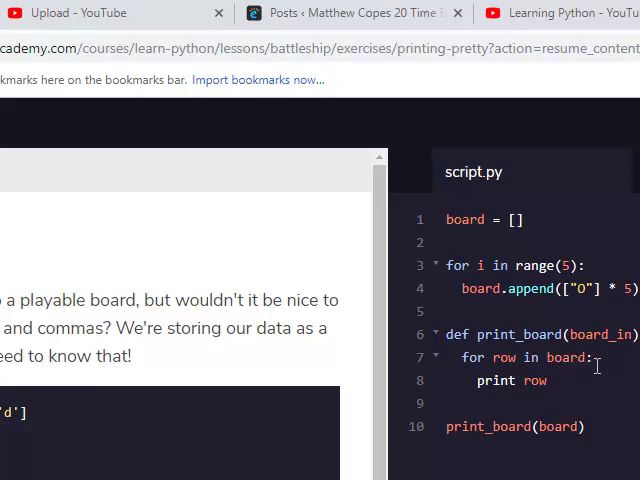
key("enter")
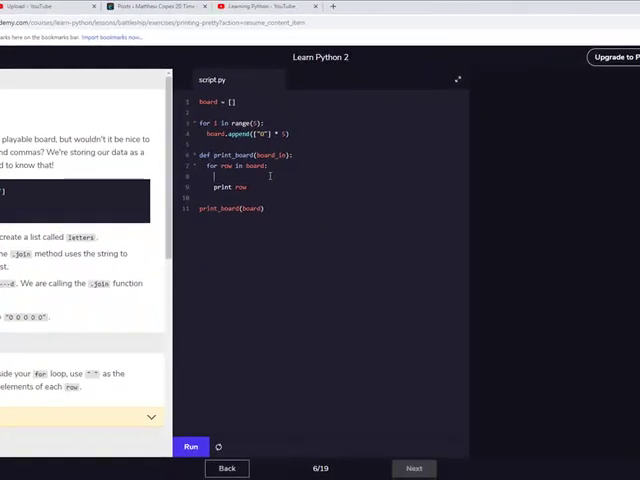
type("print")
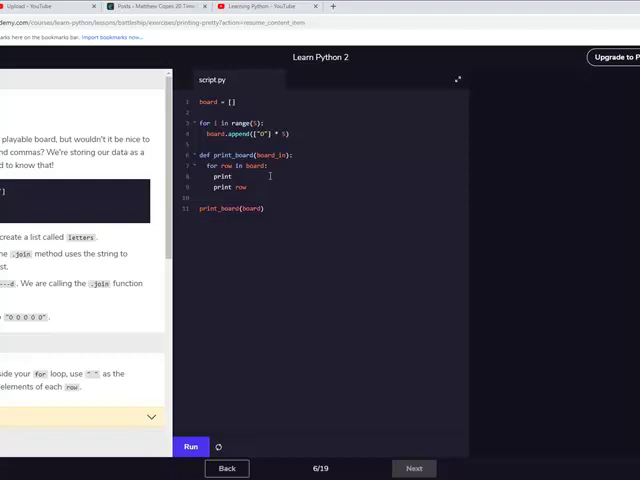
type("\"\"")
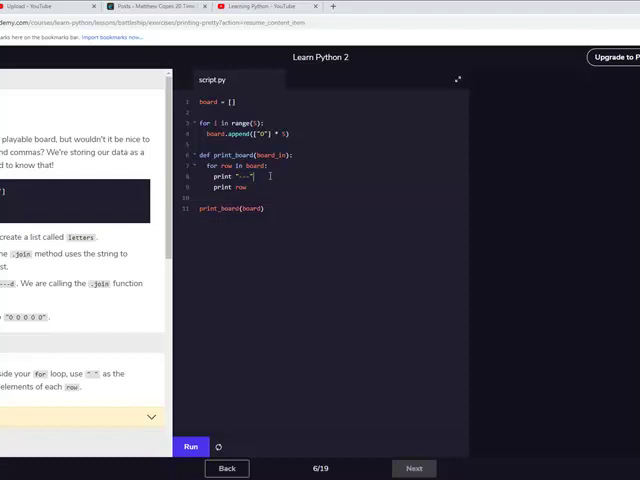
type(".join(row")
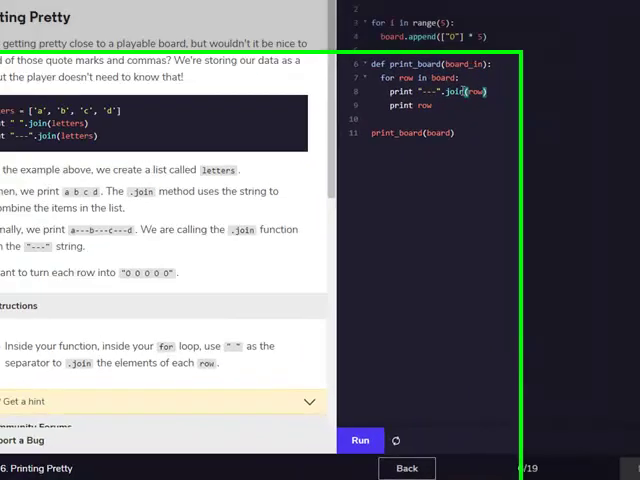
Accept the provided solution so the loop prints " ".join(row) and the exercise passes.
scroll("down", 3)
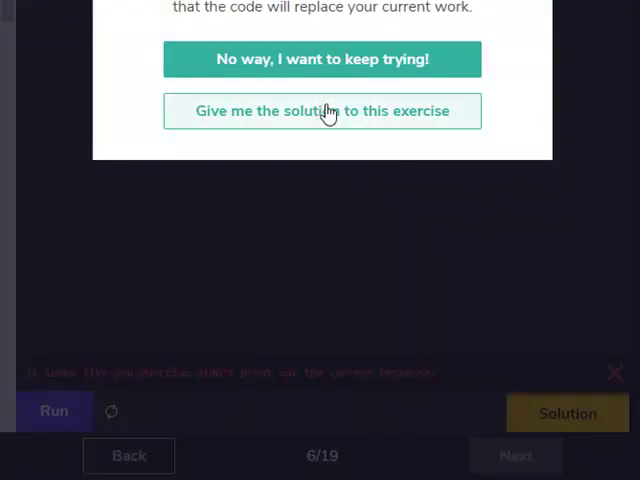
left_click(324, 60)
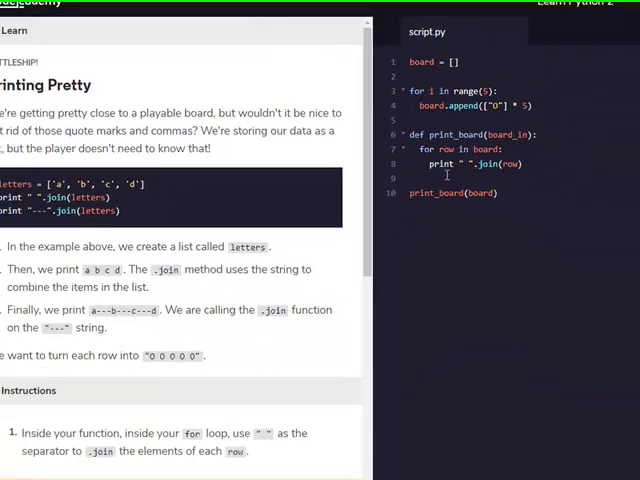
scroll("down", 3)
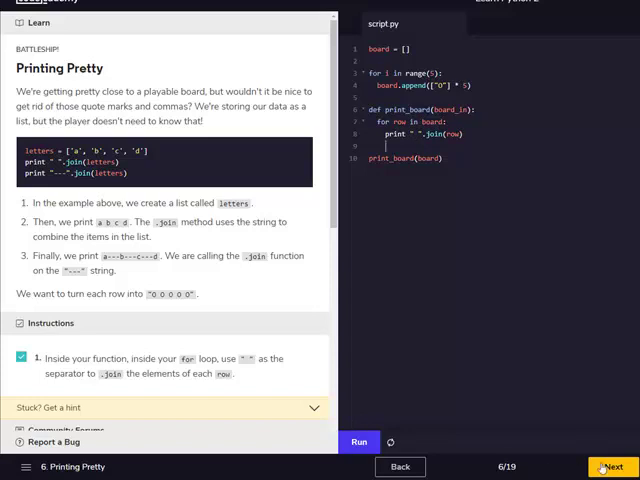
Move to the next exercise and define def random_row(board_in): below the comment.
left_click(610, 468)
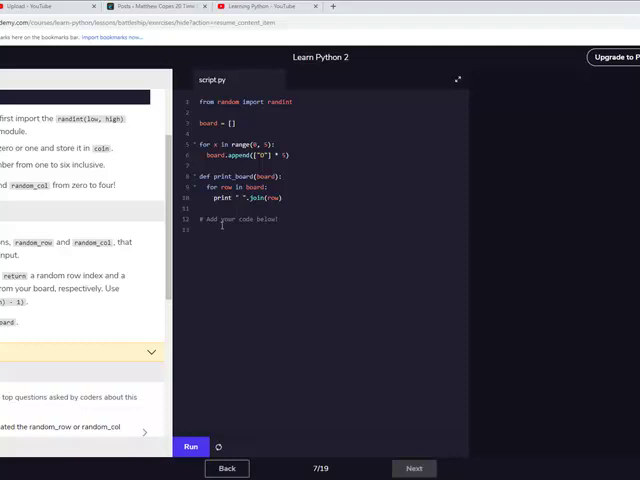
type("def")
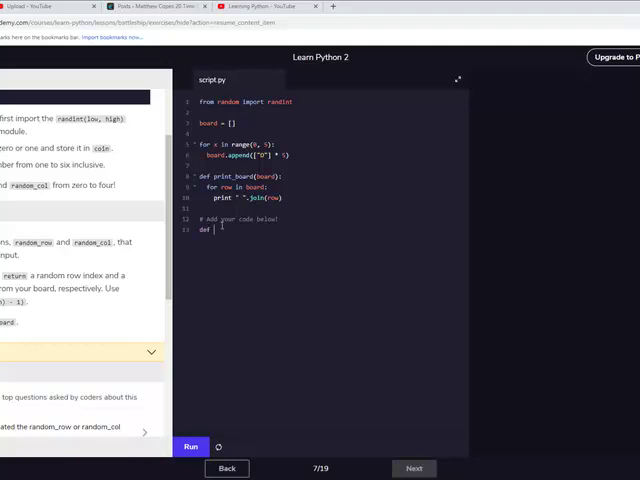
type("ran")
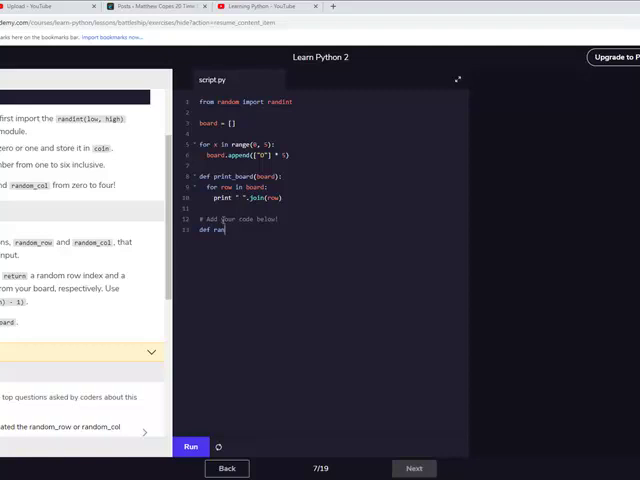
type("dom")
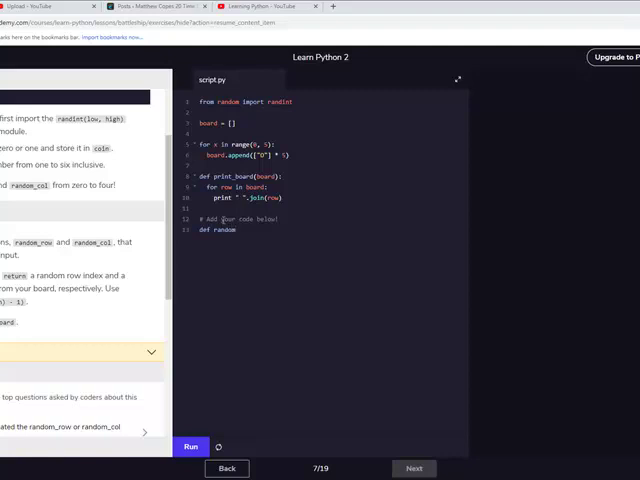
type("_row")
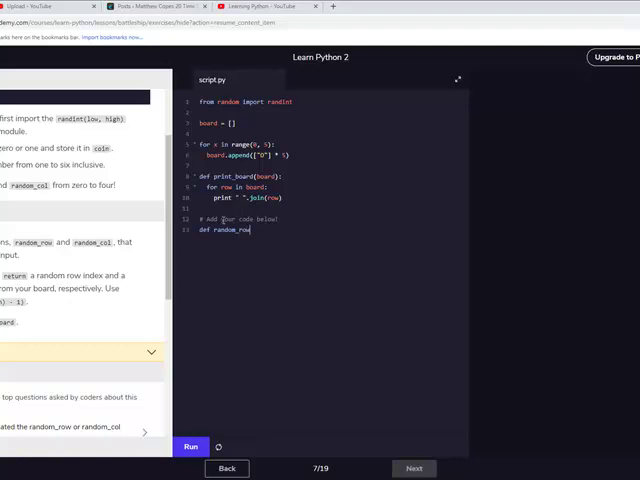
type("(")
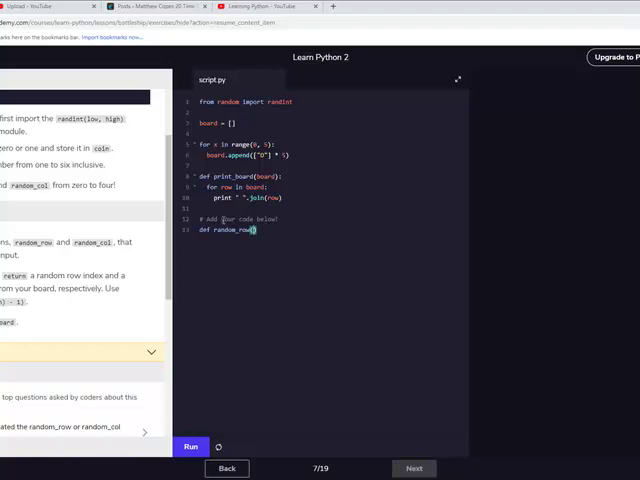
key("backspace")
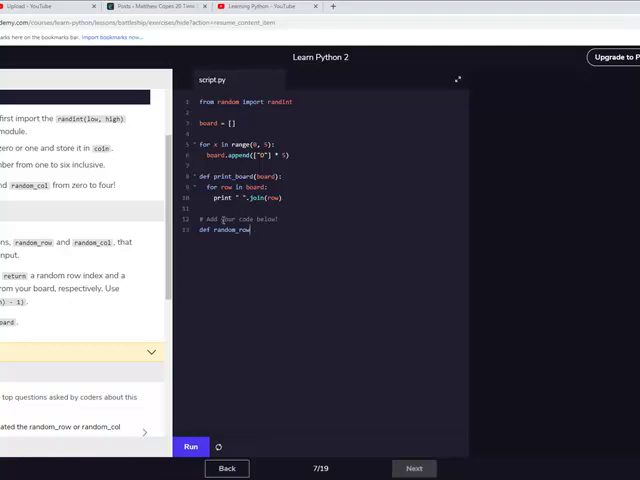
type("(")
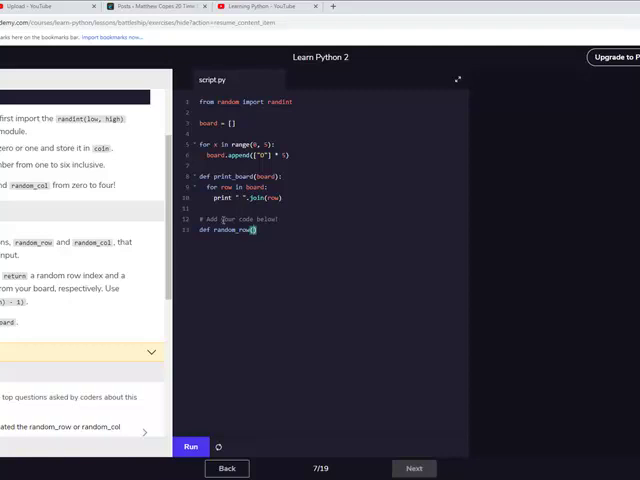
type("board_")
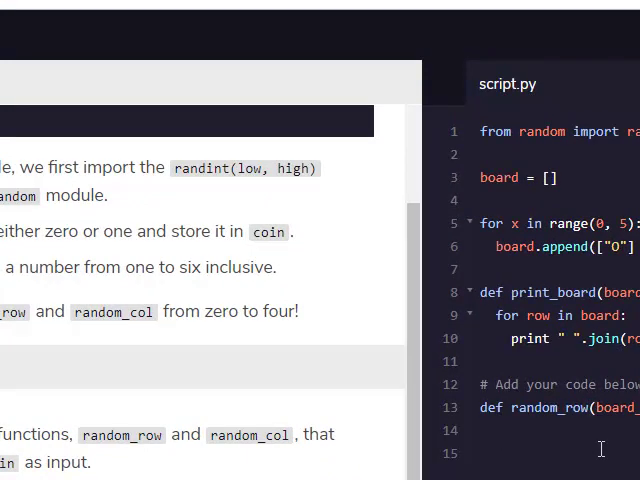
Define def random_col(board_in): on the following line.
type("def")
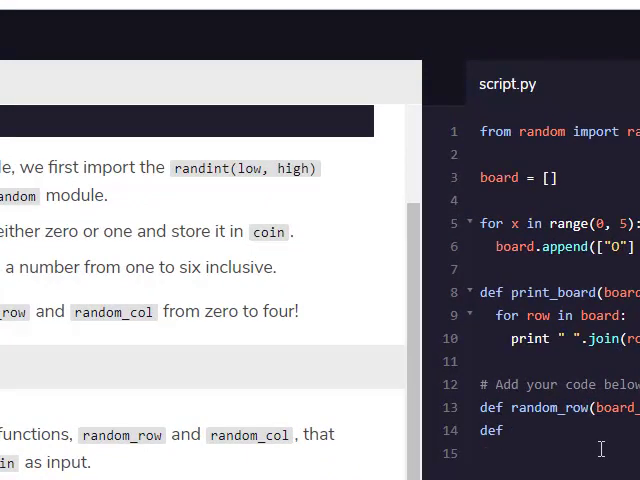
type("rando")
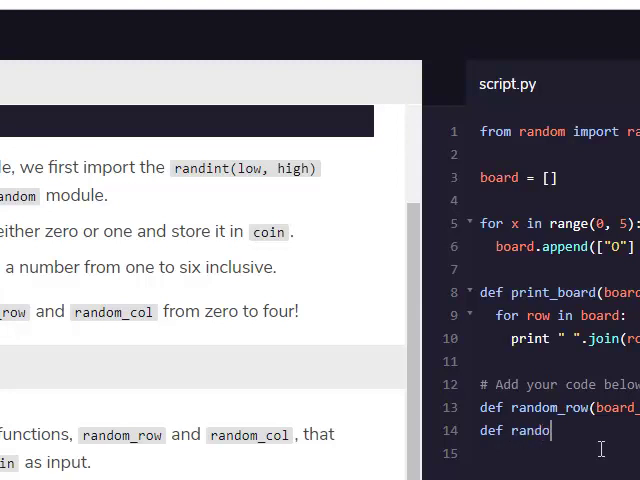
type("m_col")
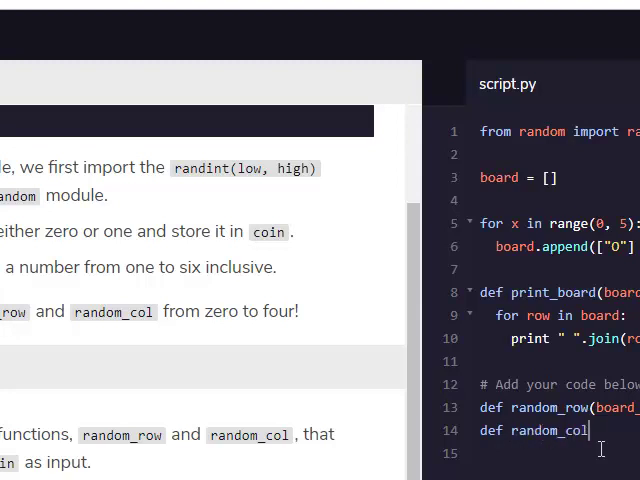
type("()")
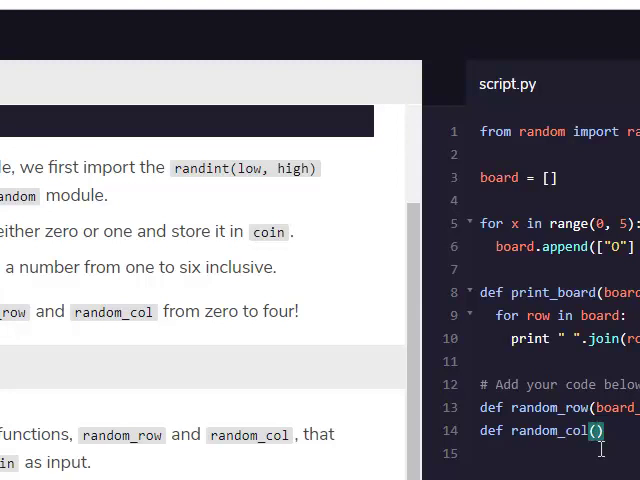
type("board_in")
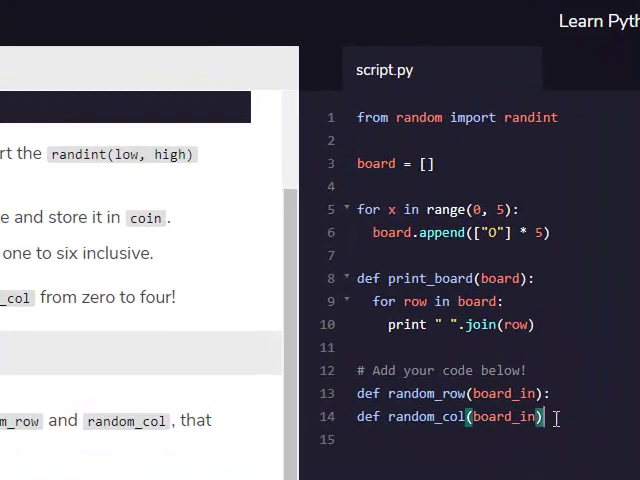
Give random_row and random_col bodies returning randint(0, len(board) - 1).
type(":")
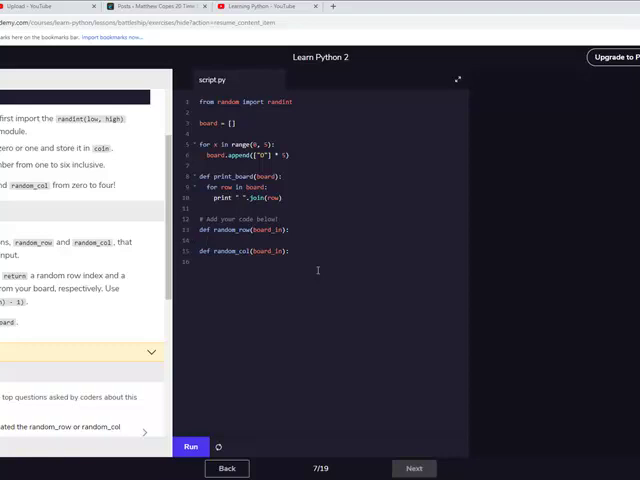
type("return")
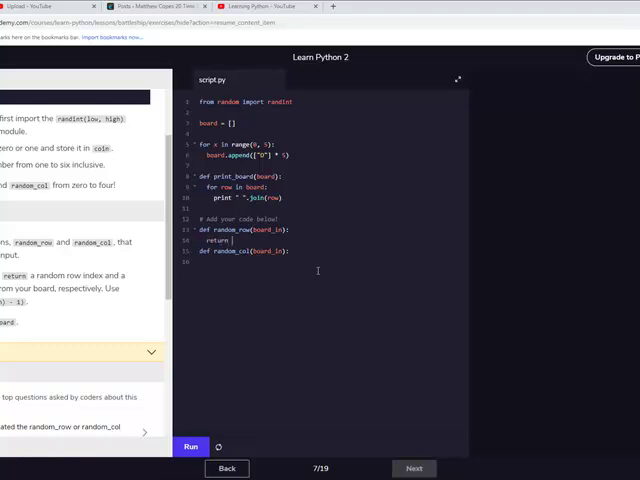
type("randint(")
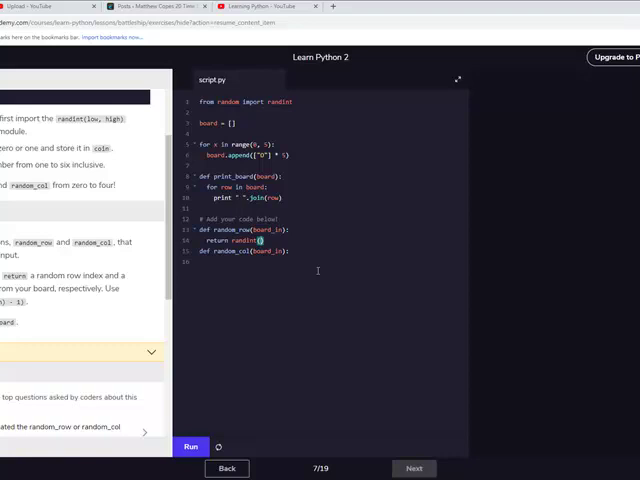
type("0,")
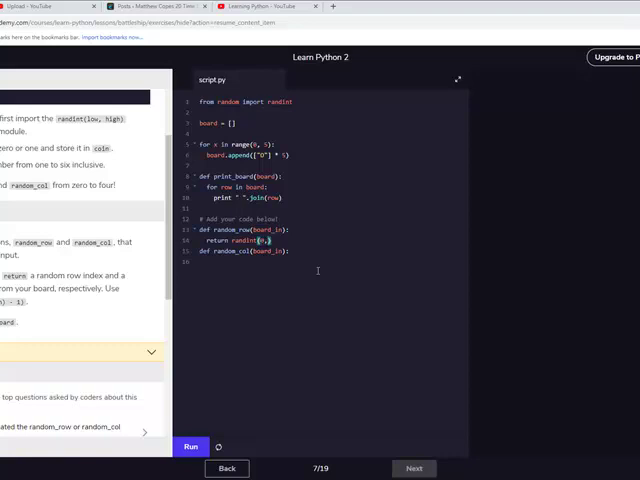
type(", len(board_in")
type("print ")
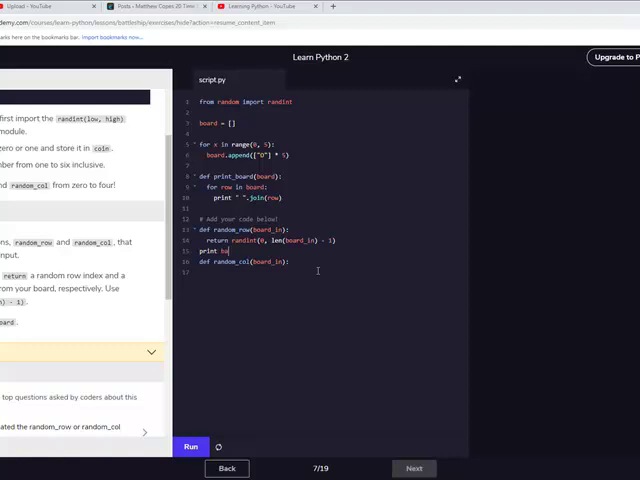
type("board_in")
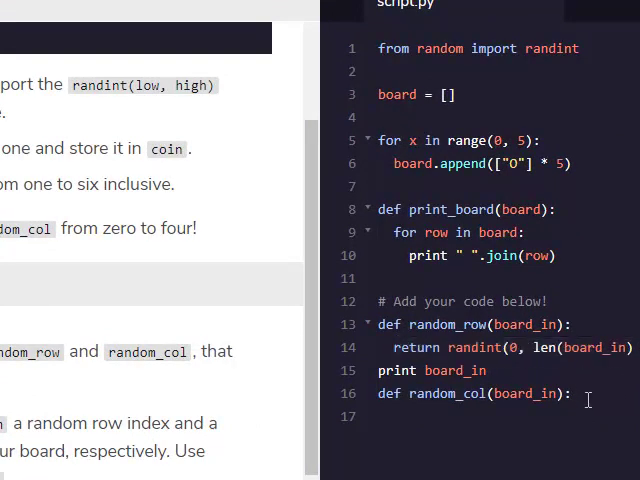
type("return randint(0, len(board_in)")
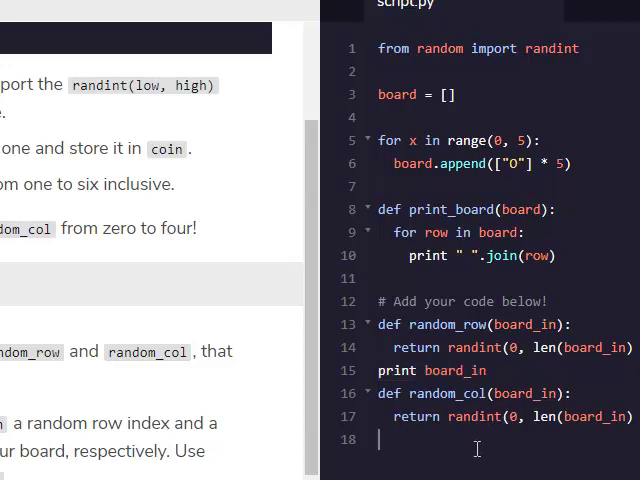
Call random_row(board) and random_col(board) at the end and run the script.
type("print board_in")
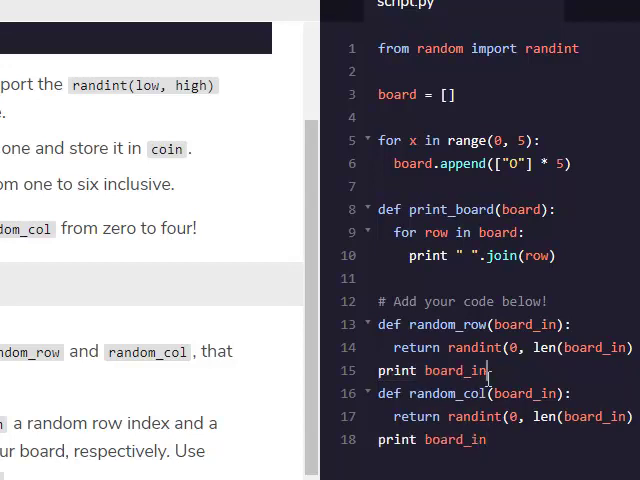
key("BackSpace")
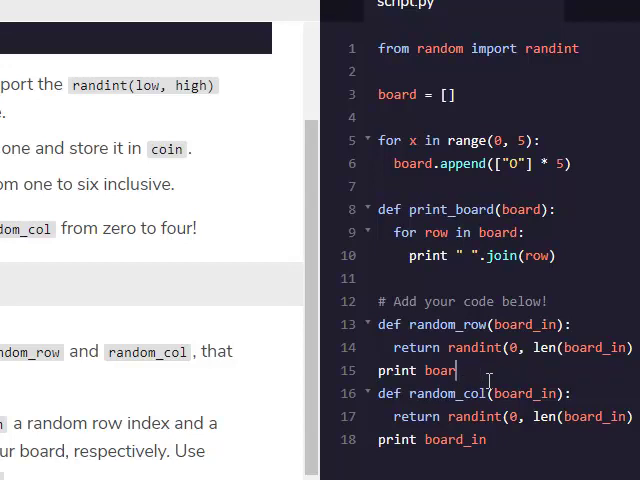
key("BackSpace")
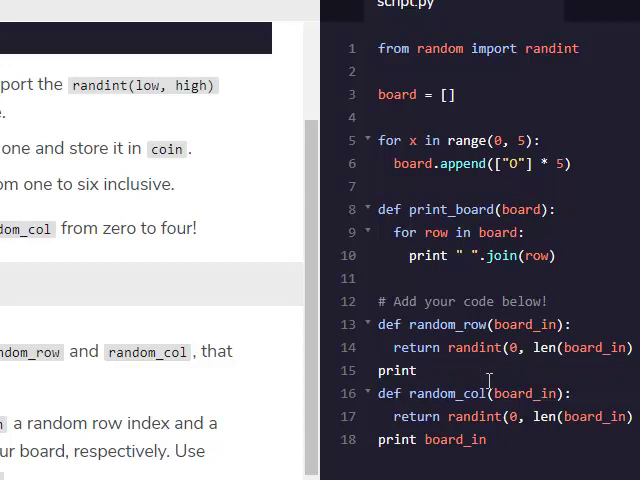
type("random_row(")
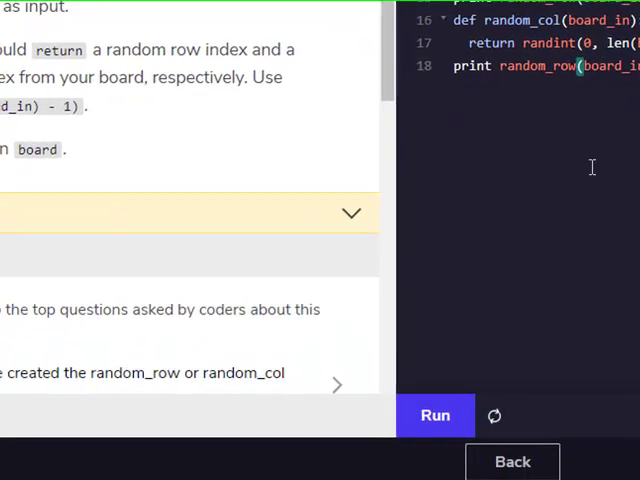
left_click(434, 412)
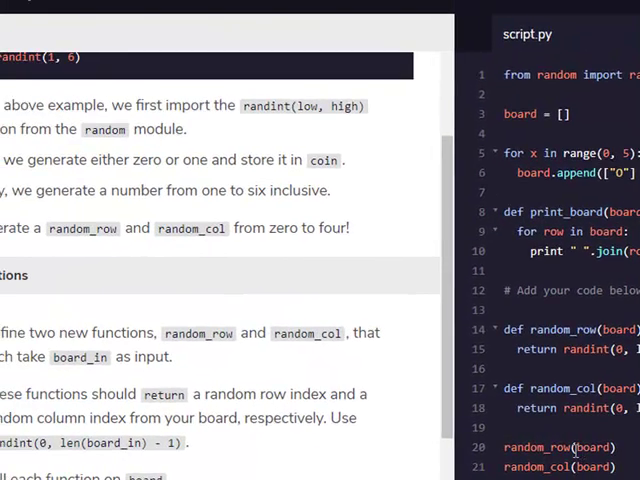
double_click(80, 356)
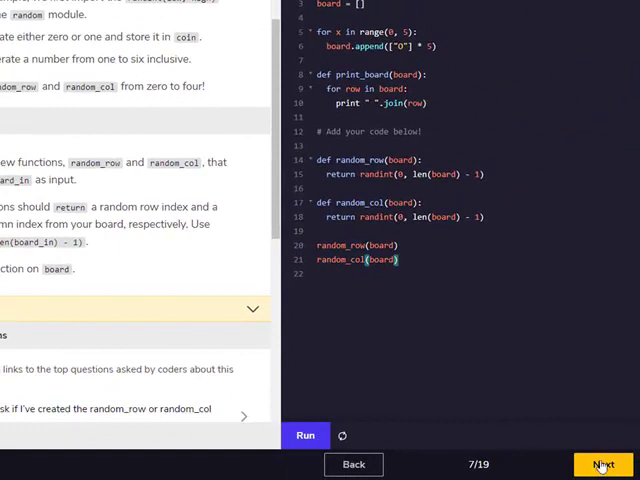
Write guess_row = int(raw_input("Guess Row: ")) and begin the guess_col line.
left_click(604, 464)
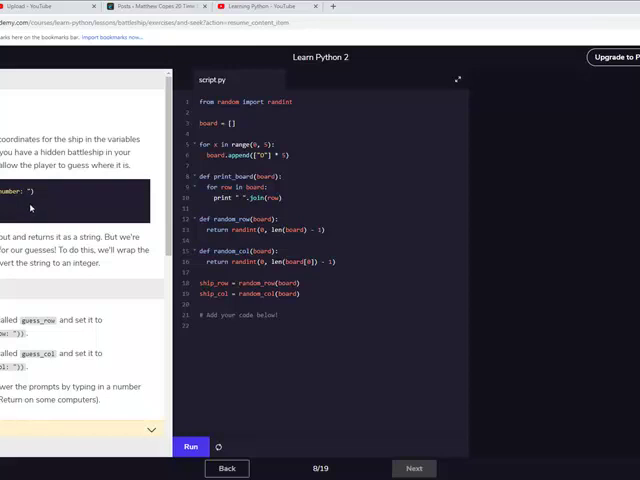
mouse_move(28, 210)
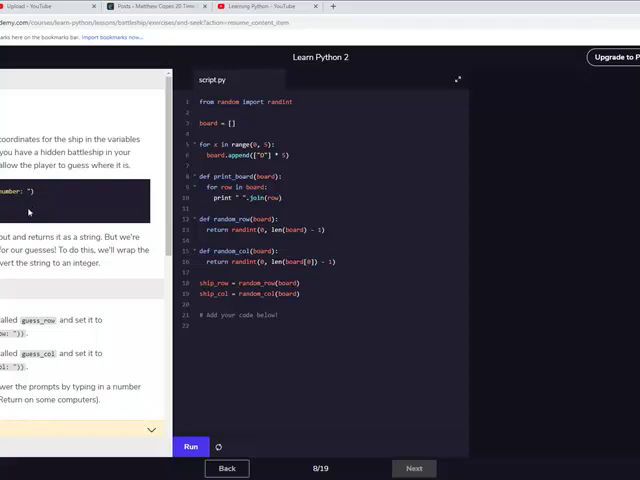
mouse_move(28, 212)
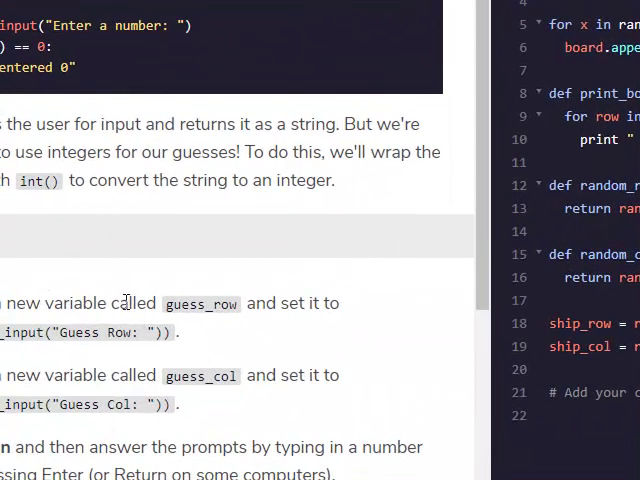
left_click(552, 416)
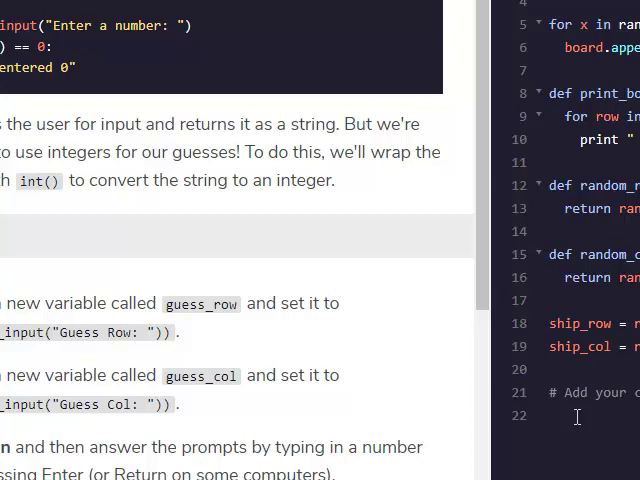
type("g")
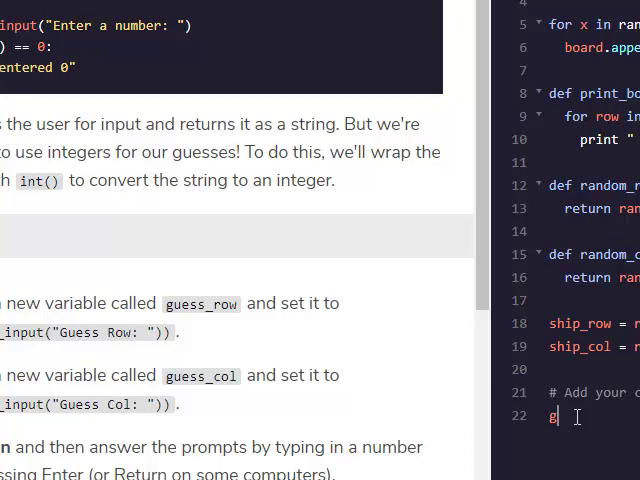
type("uess_row")
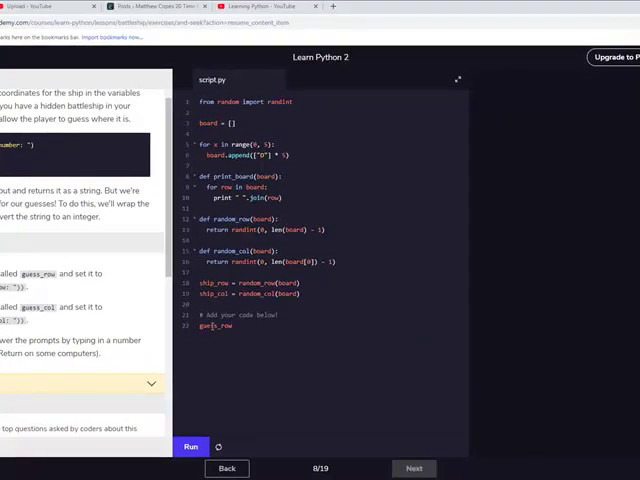
type("==")
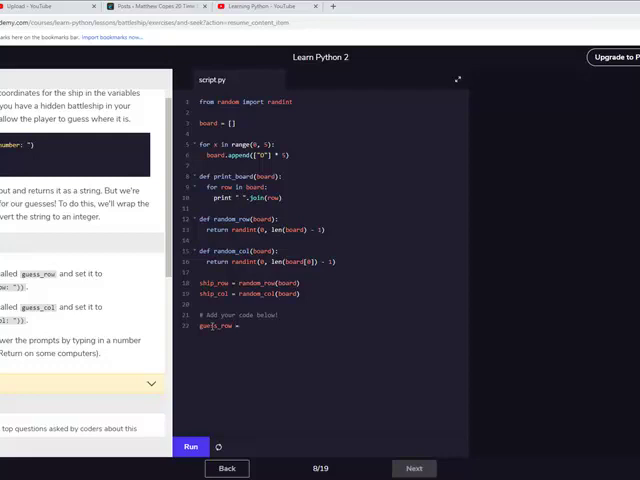
type("int")
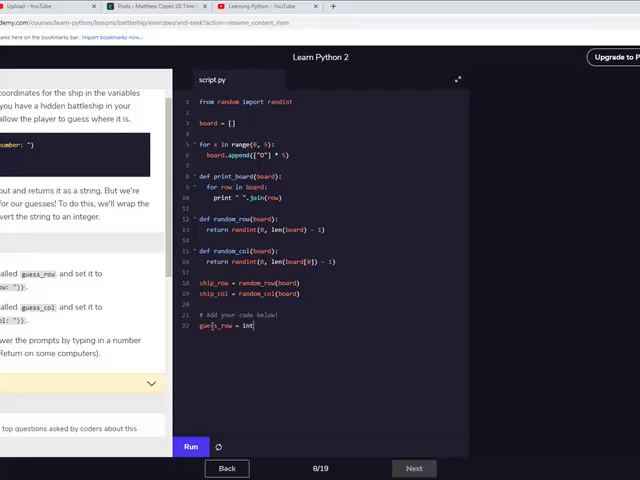
type("(raw_input(\"G")
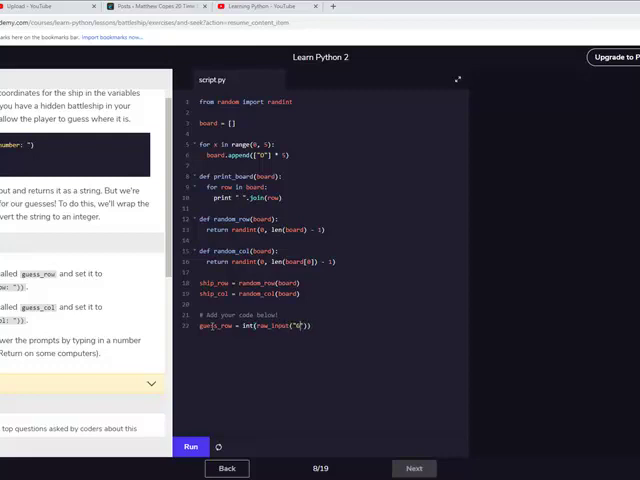
type("Guess Row:")
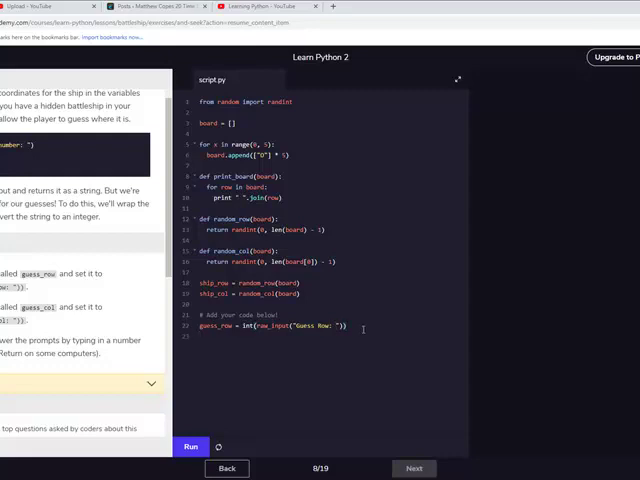
type("guess_col =")
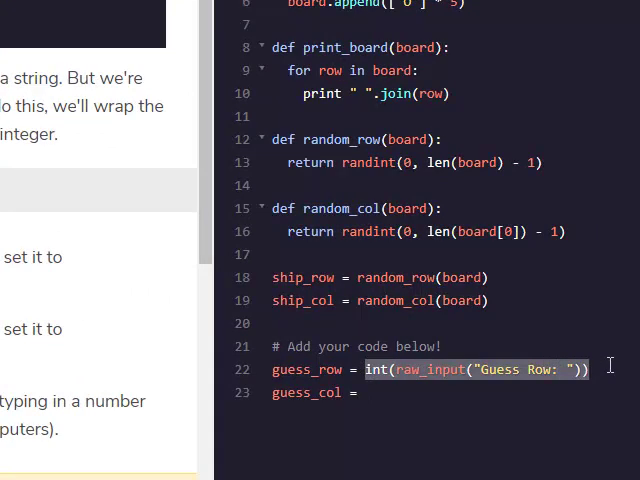
Complete guess_col = int(raw_input("Guess Col: ")), run it, and advance to the next exercise.
left_click(372, 392)
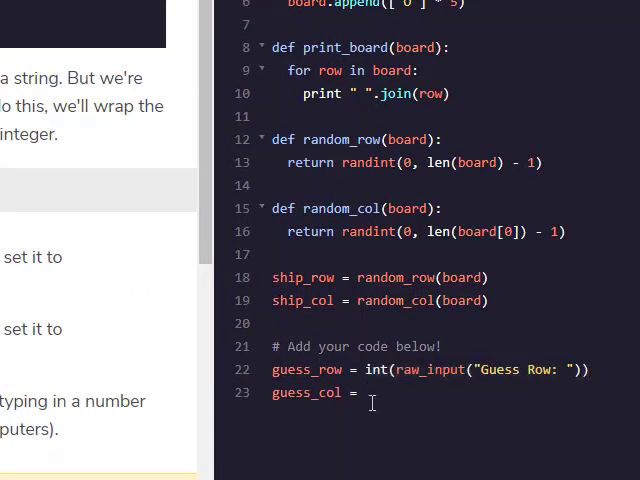
type("int(raw_input(\"Guess Row: \"))")
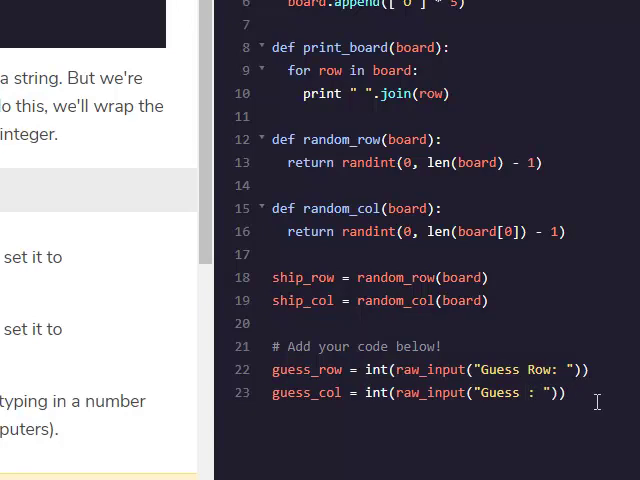
type("ol")
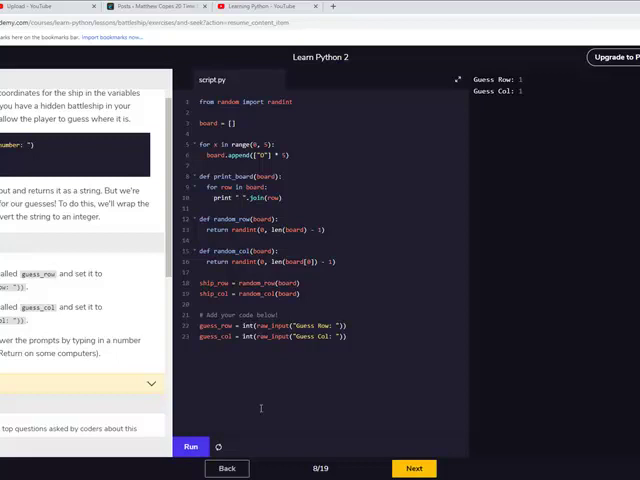
left_click(412, 468)
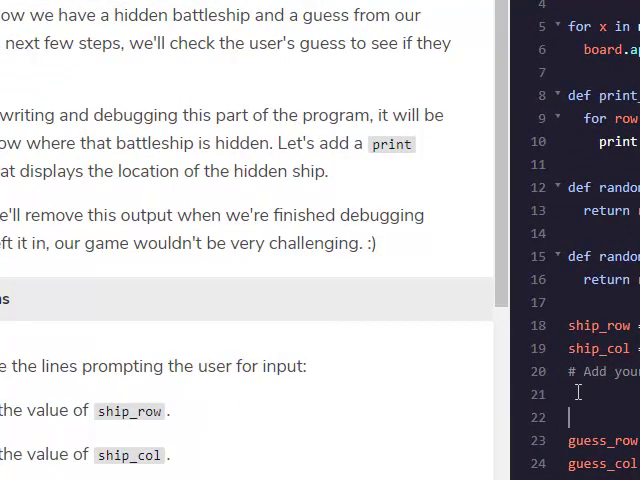
Print ship_row and ship_col, add the win check with a congratulations message, and run.
type("print ship_row")
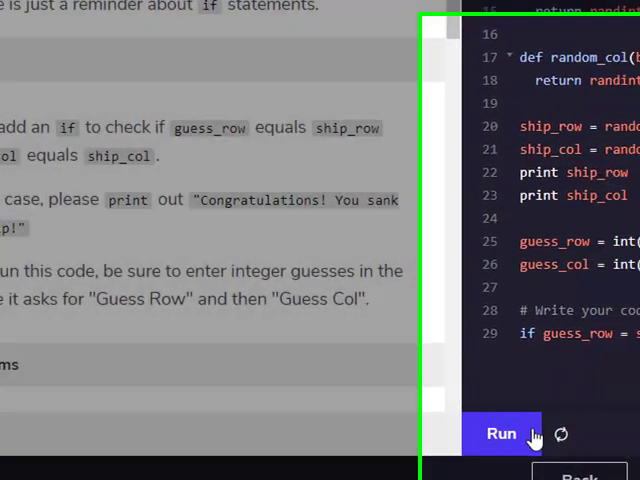
left_click(500, 432)
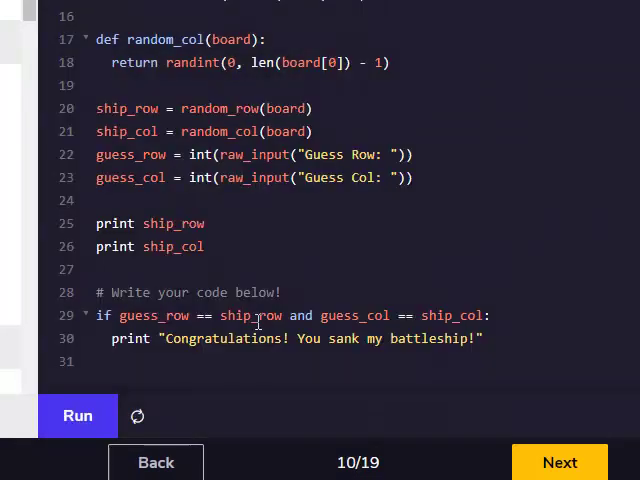
double_click(300, 316)
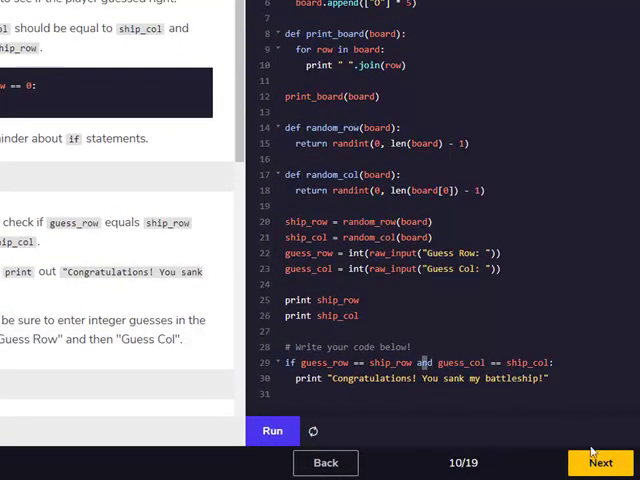
Add an else branch printing "You missed my battleship!" with the X mark and board redraw.
left_click(600, 462)
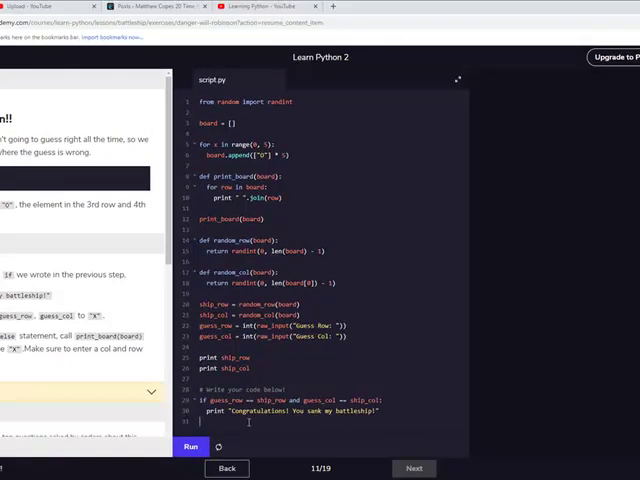
type("else:")
type("print \"")
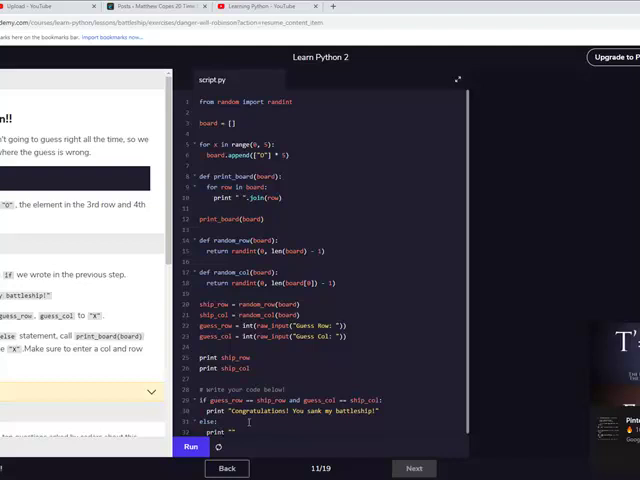
type("You")
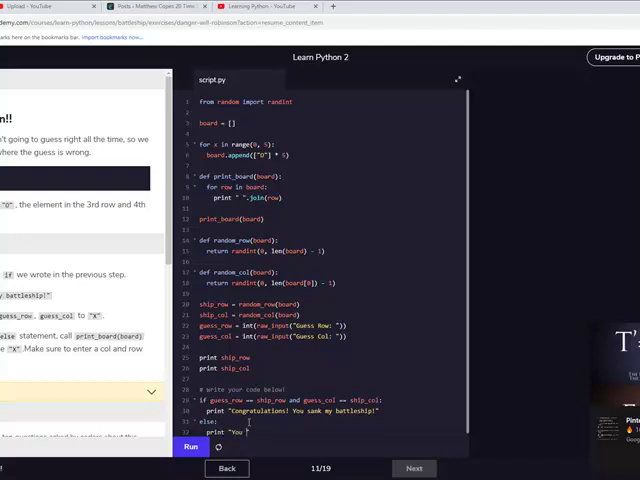
type("missed my")
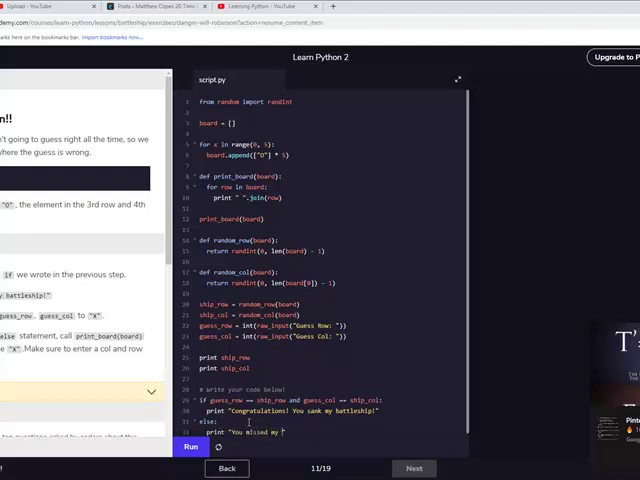
type("battleship!")
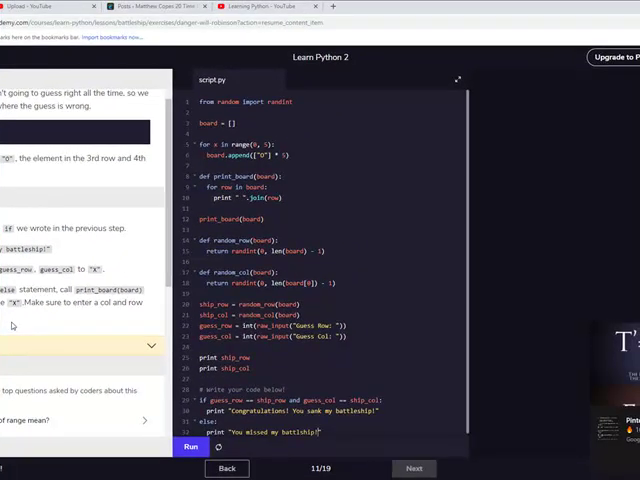
Run the script, and after the error load the reference solution.
left_click(192, 448)
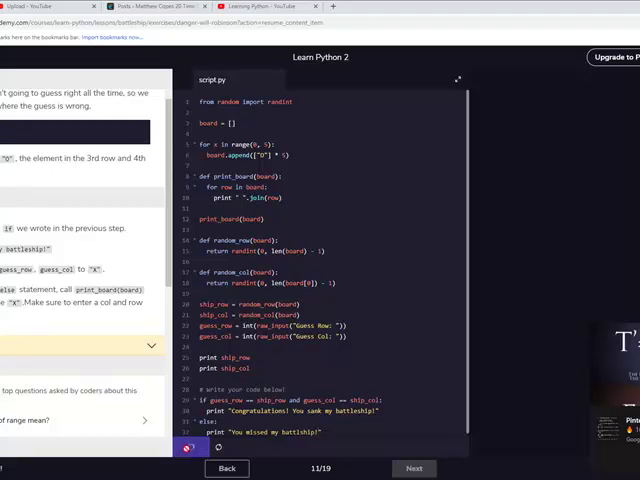
left_click(190, 448)
type("1")
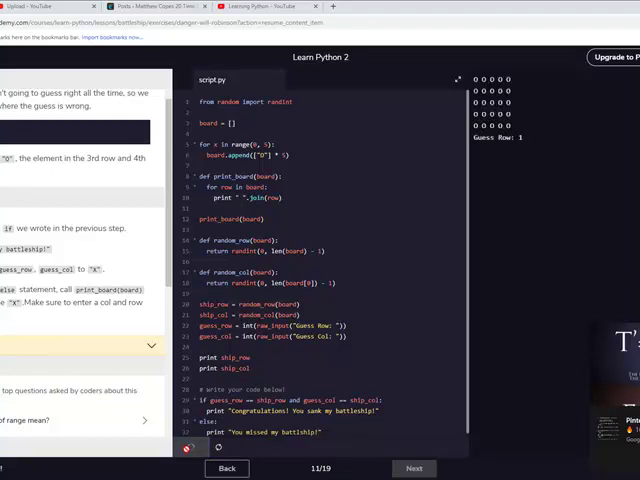
left_click(196, 448)
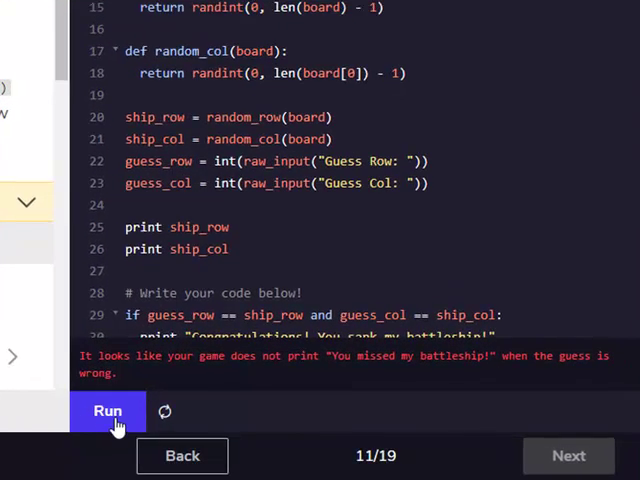
left_click(108, 412)
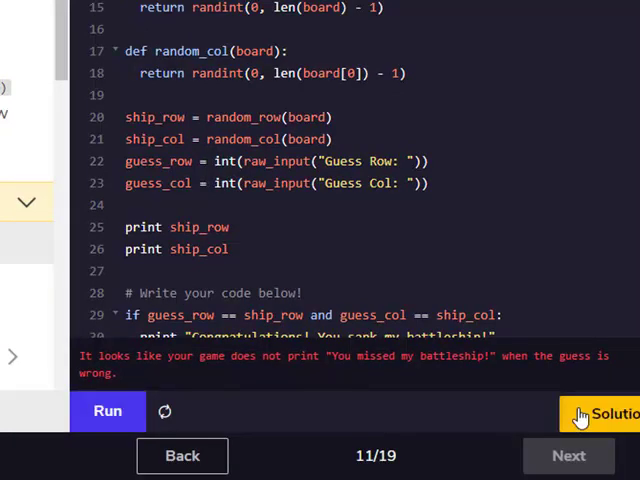
left_click(600, 412)
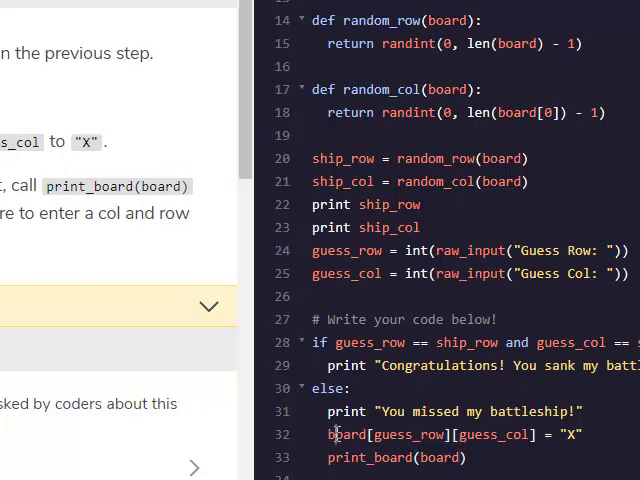
double_click(344, 432)
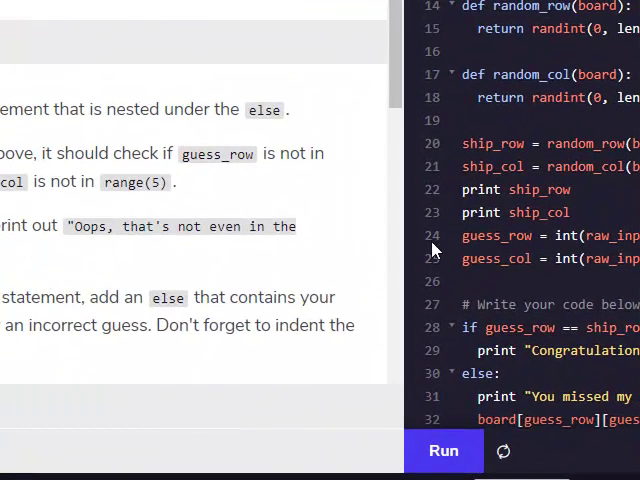
Write the if check testing guess_row and guess_col against range(5).
scroll("down", 3)
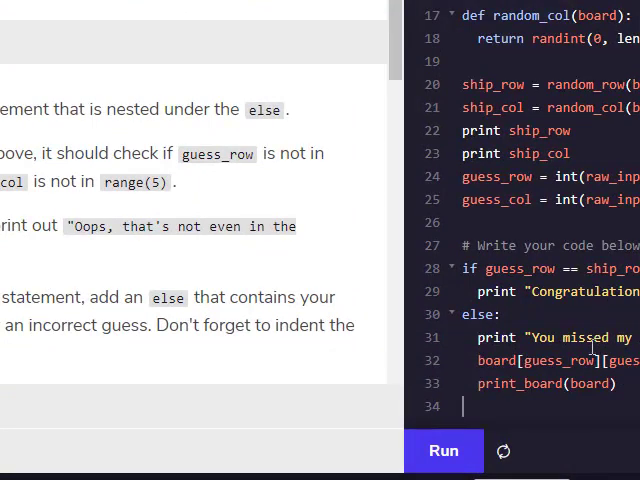
type("if gue")
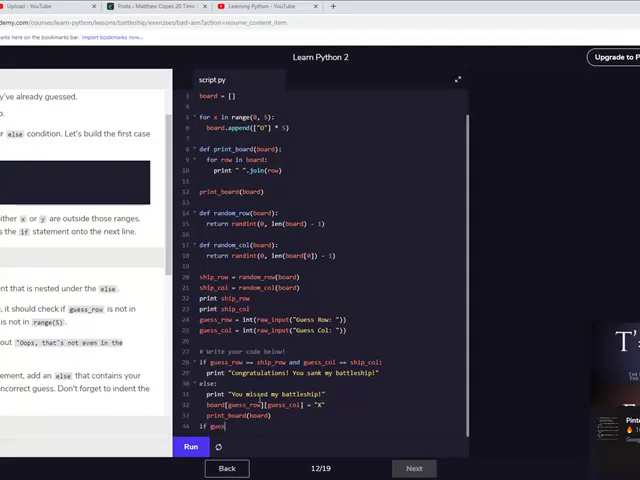
type("s_row")
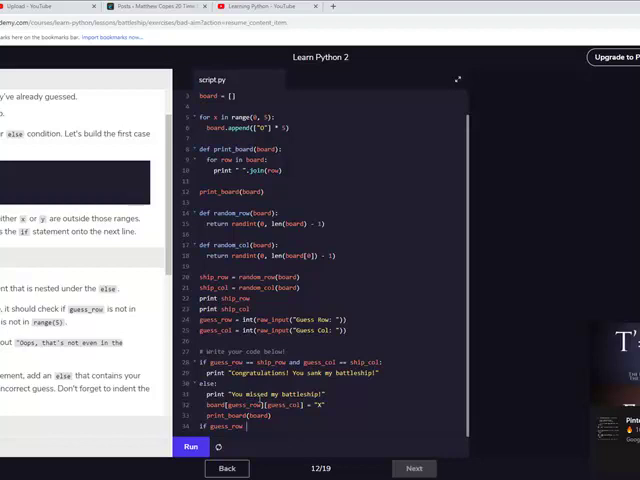
type("is not in")
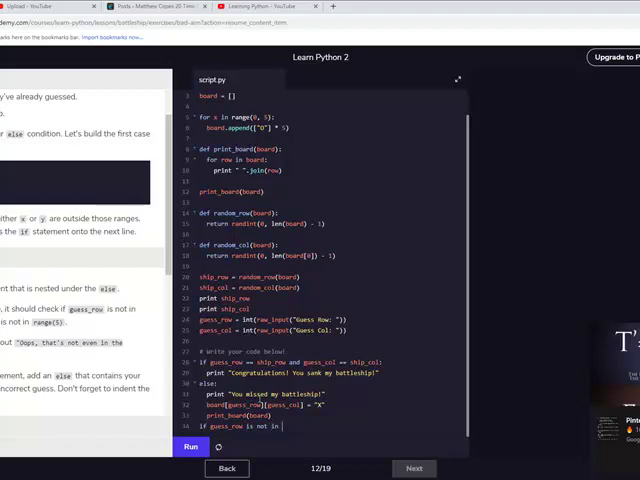
type("range(5")
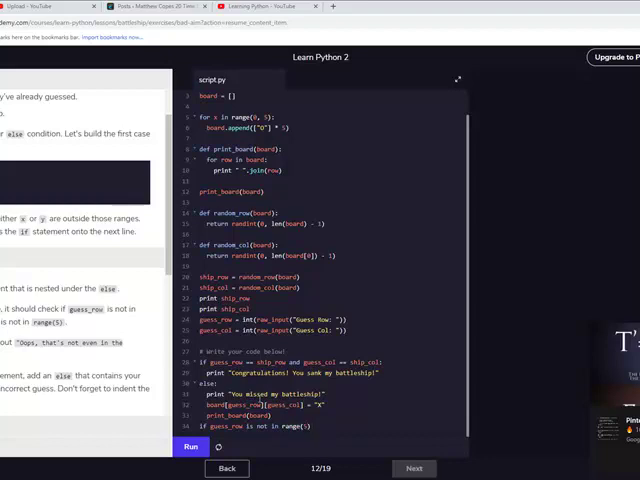
type("and")
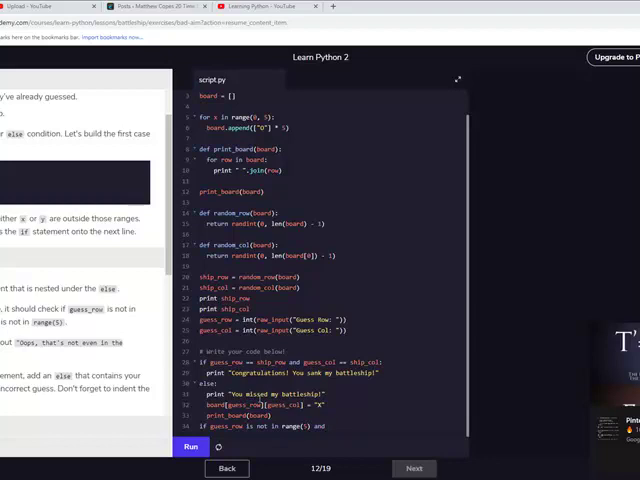
type("guess_col")
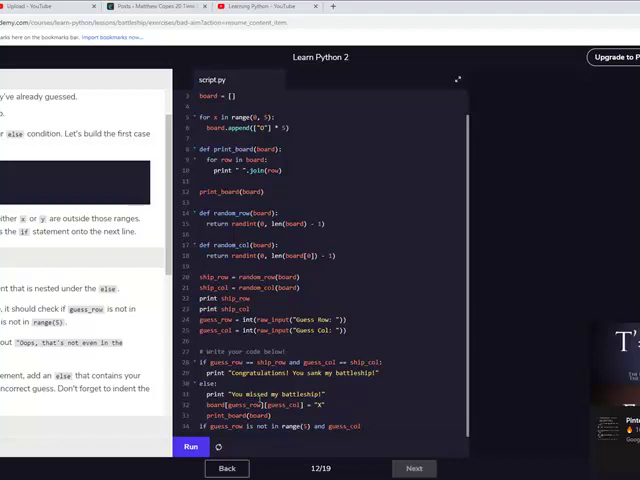
type("is not in")
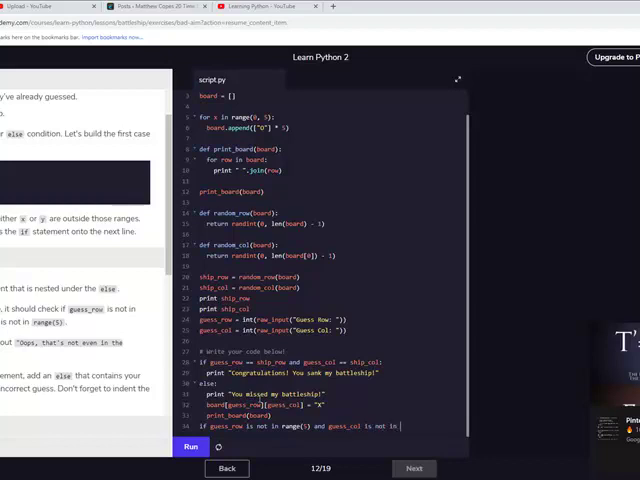
type("rang")
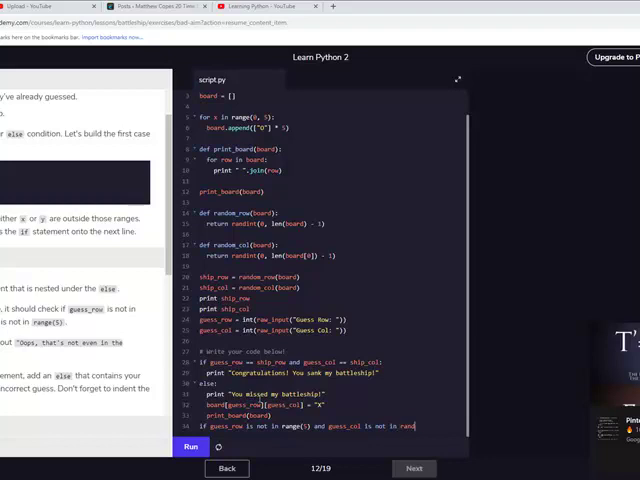
type("):")
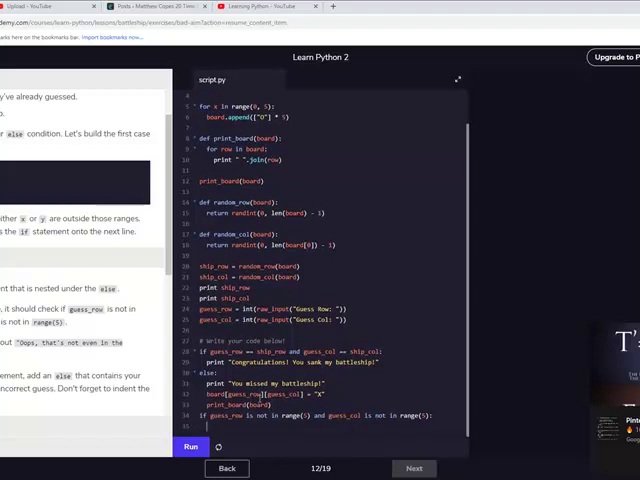
Print "Oops, that's not even in the ocean." under the check and start the else branch.
type("print \"oops, th")
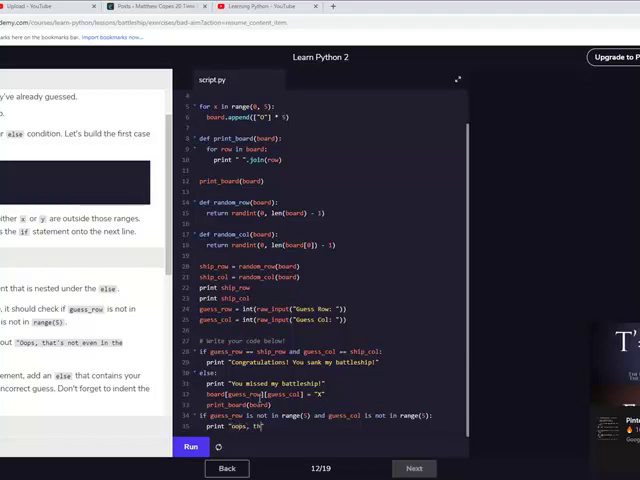
type("that's not even in the")
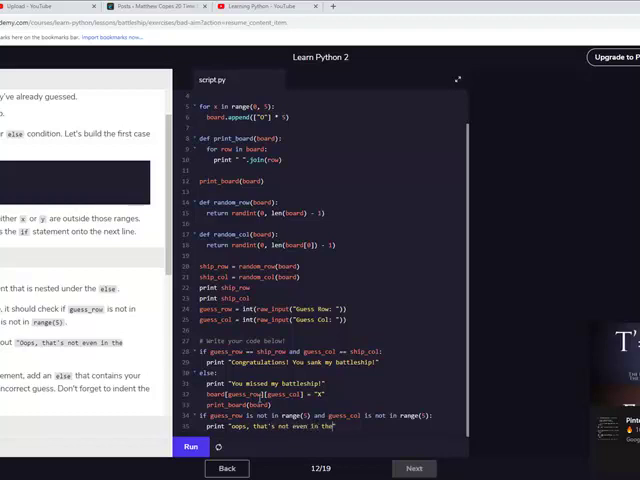
type("ocean.")
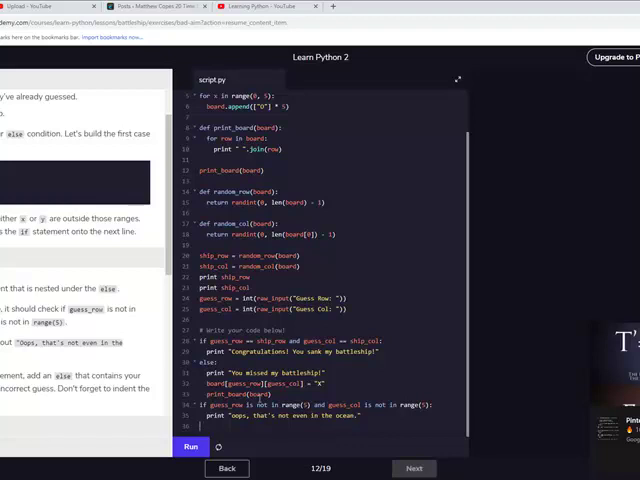
type("else:")
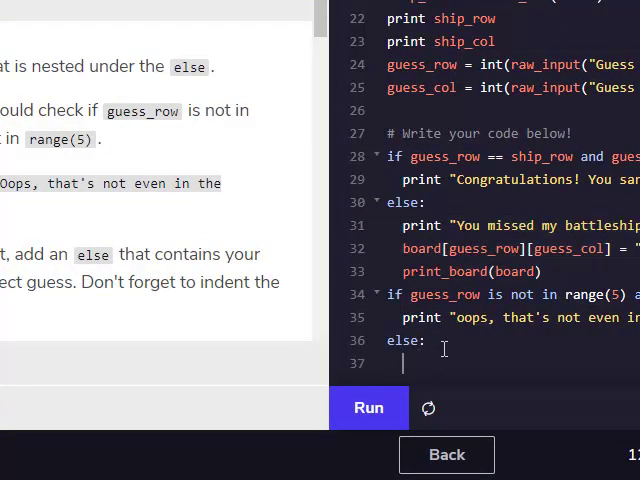
Nest the off-board if/else inside the miss branch and run the script.
left_click(368, 408)
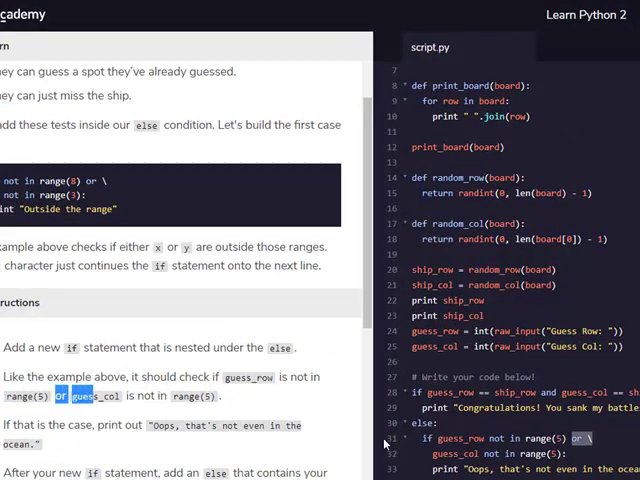
scroll("down", 3)
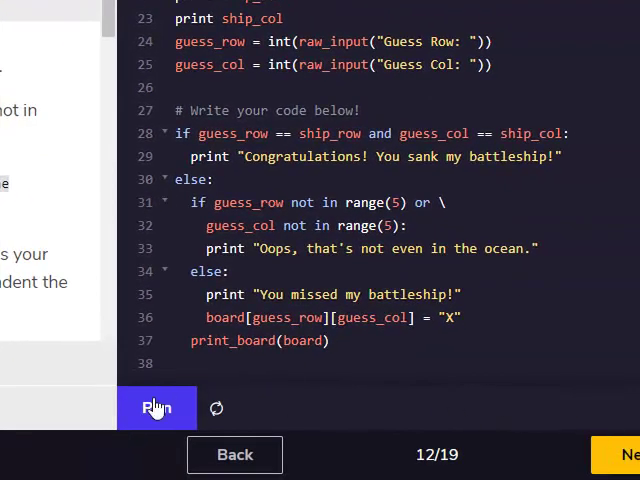
left_click(156, 408)
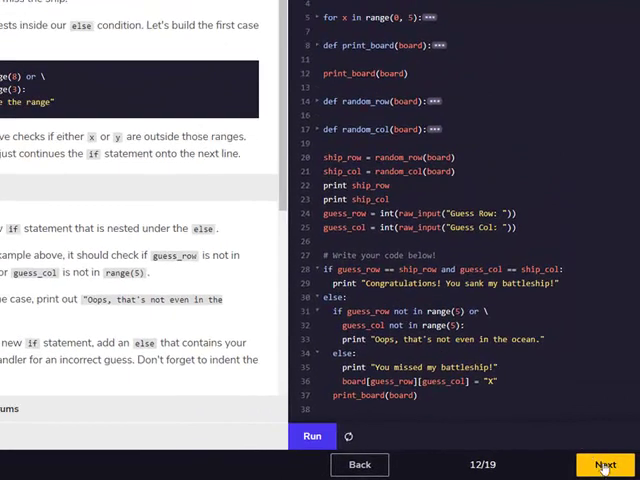
Add an elif printing "You guessed that one already." for X spots, run it, and advance.
left_click(604, 464)
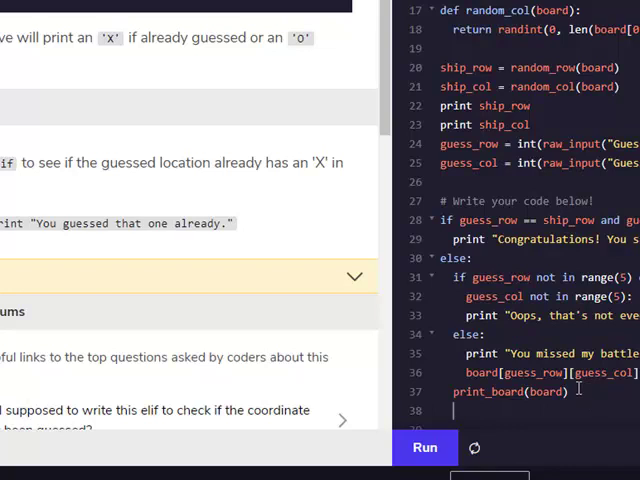
type("elif")
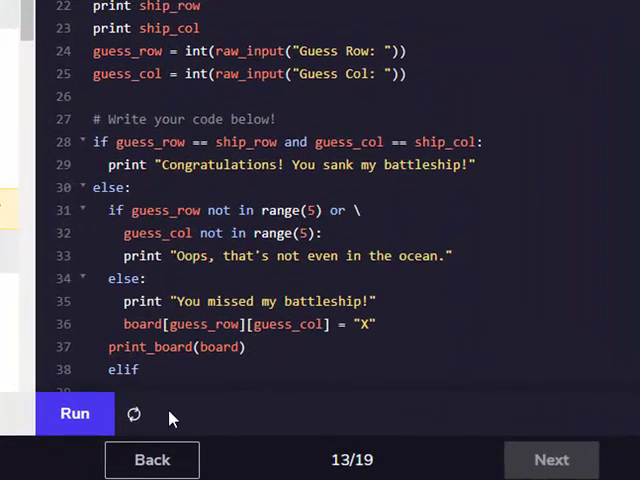
left_click(74, 414)
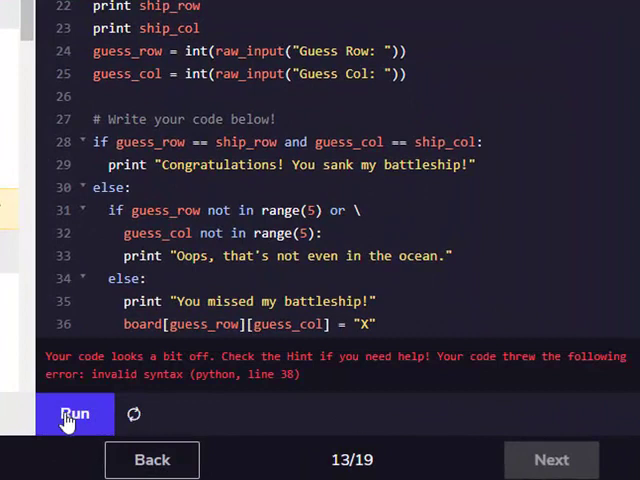
mouse_move(360, 98)
type("elif (board[guess_row][guess_col] == 'X'):")
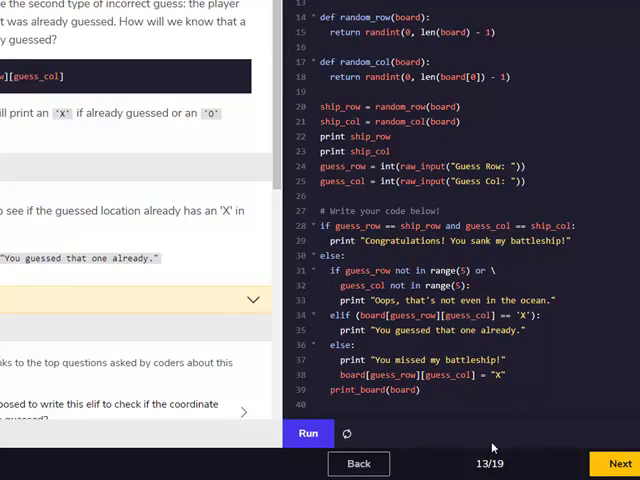
left_click(620, 464)
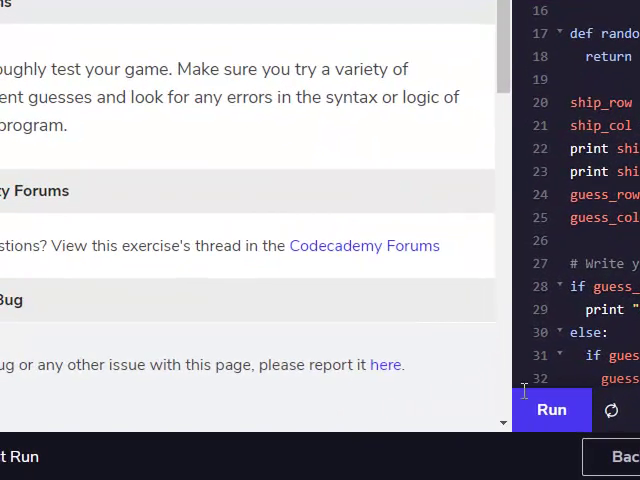
Add a for turn in range(4): loop line above the guessing code.
left_click(552, 410)
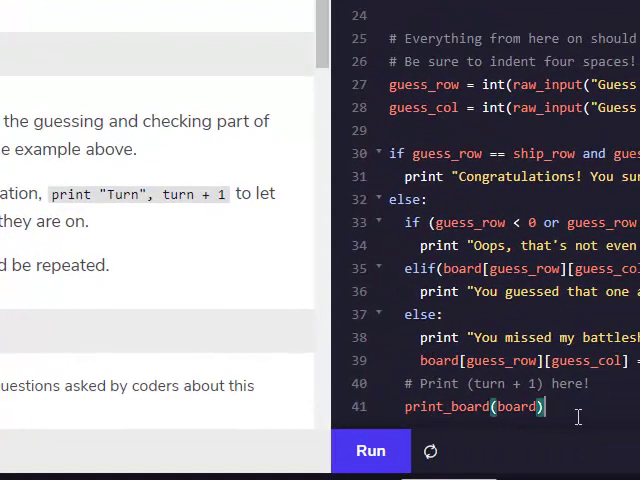
key("enter")
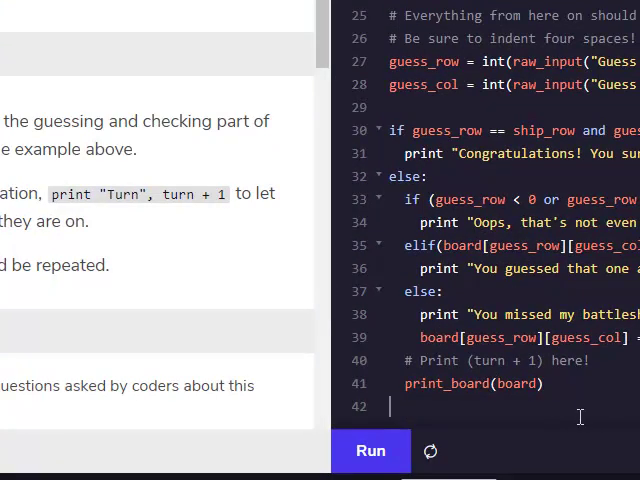
type("for turn in")
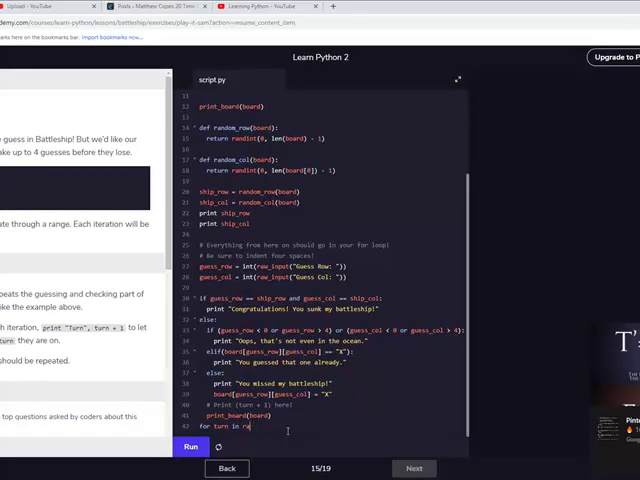
type("range(")
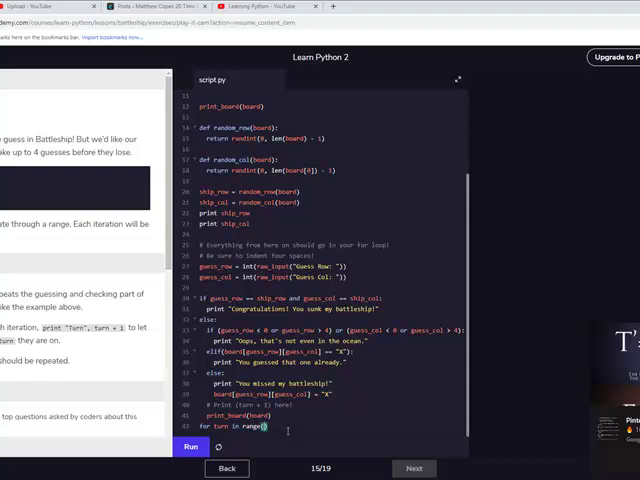
type("4")
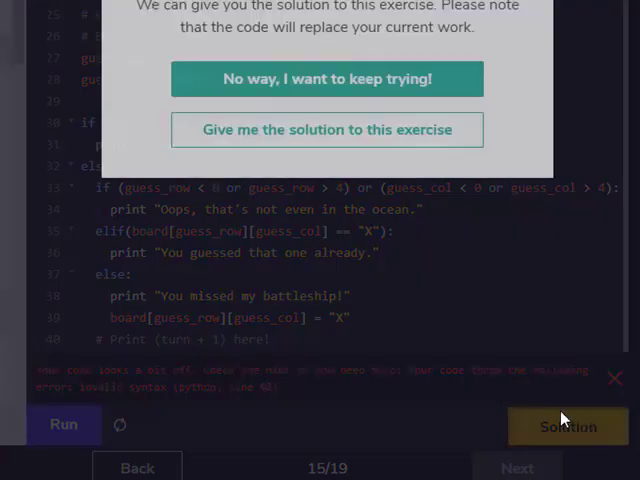
Accept the provided solution and scroll through the four-turn loop script.
left_click(328, 80)
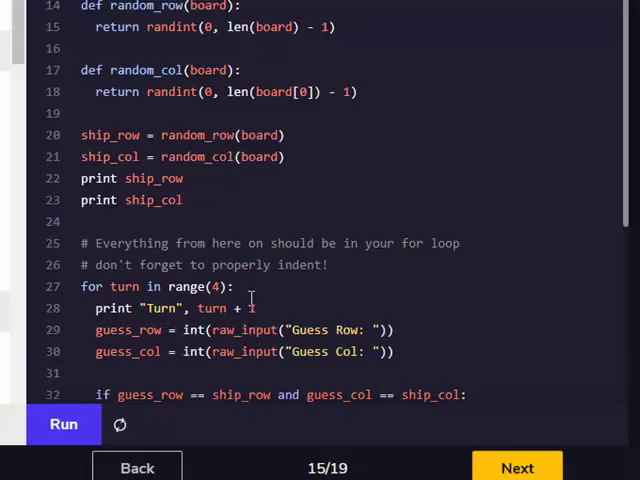
scroll("down", 3)
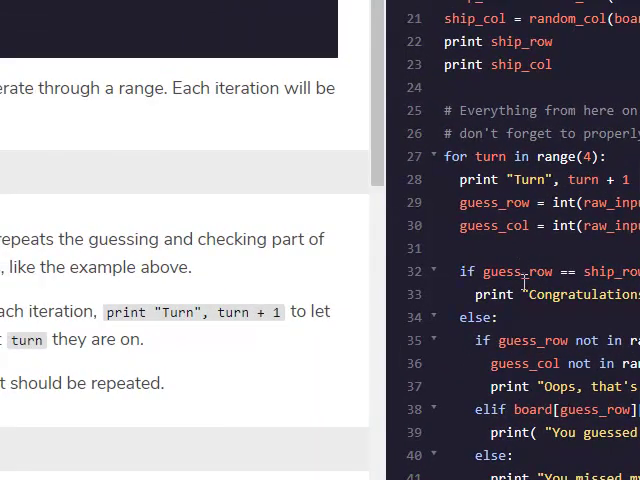
mouse_move(514, 340)
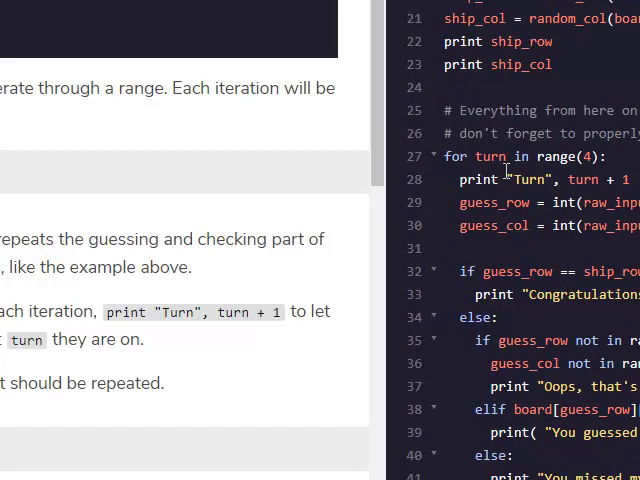
scroll("down", 3)
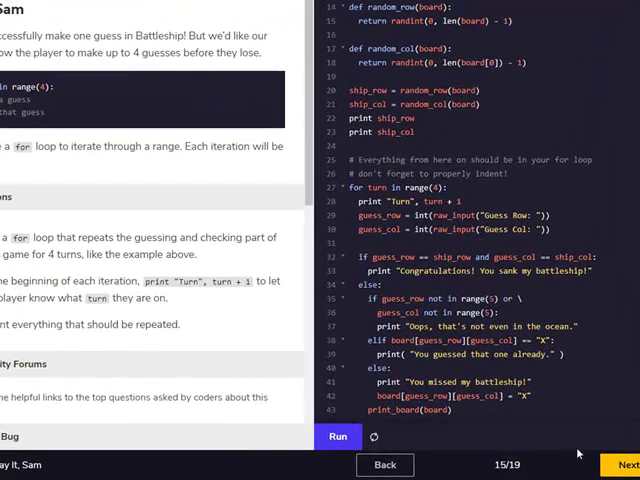
Start the if turn == 3 check with a print "Game Over" line in the else branch.
left_click(620, 464)
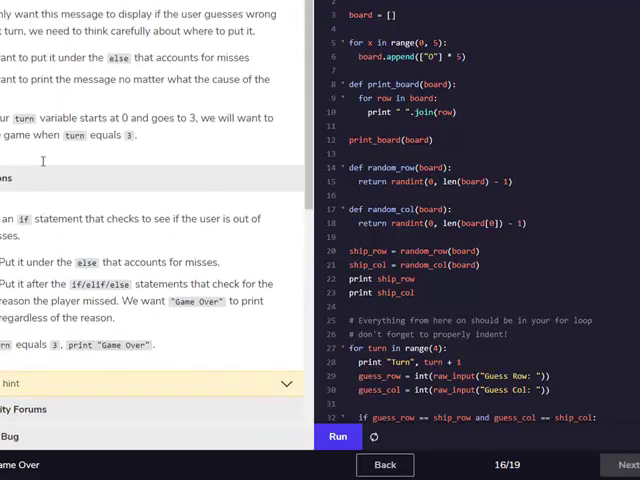
scroll("down", 3)
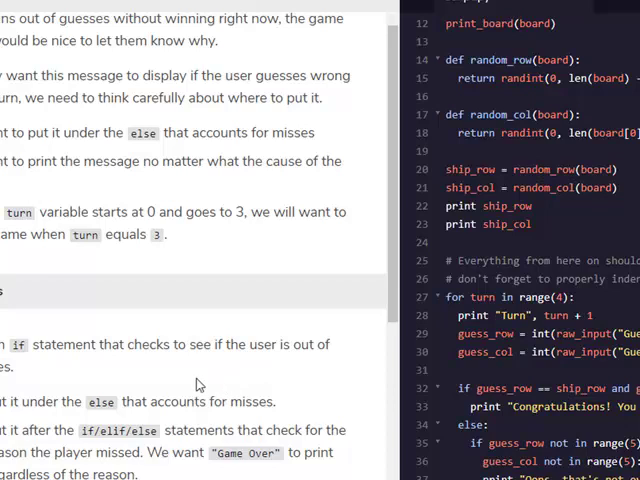
mouse_move(184, 384)
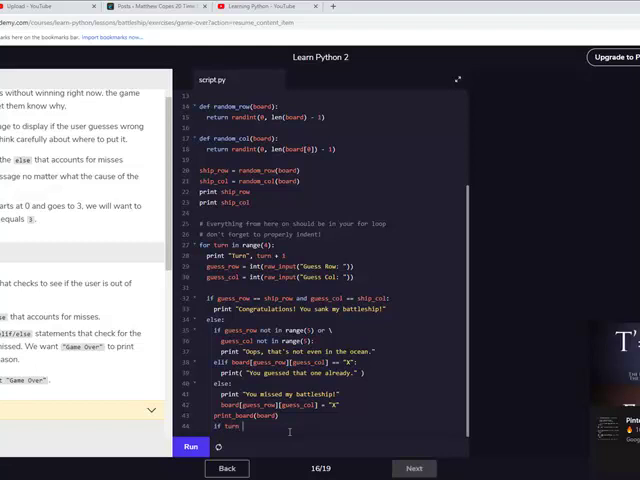
type("== 3:")
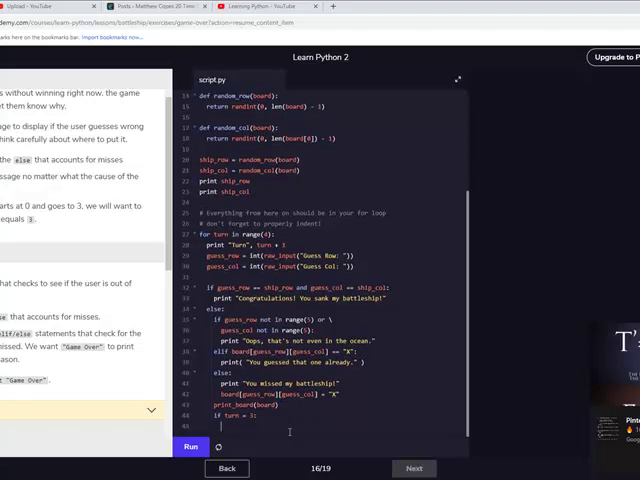
type("print \"")
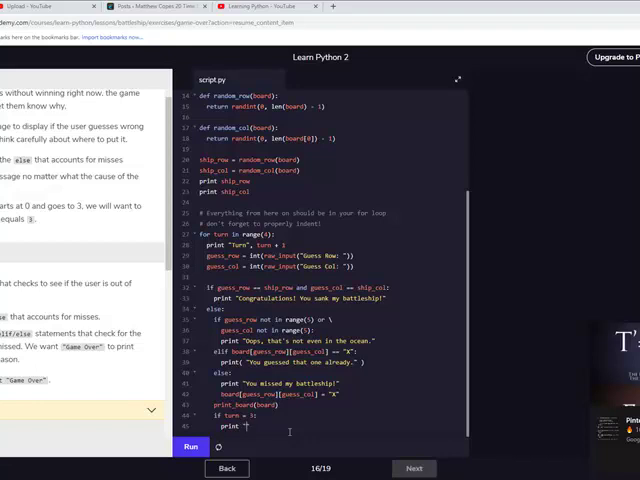
type("Game Over\"")
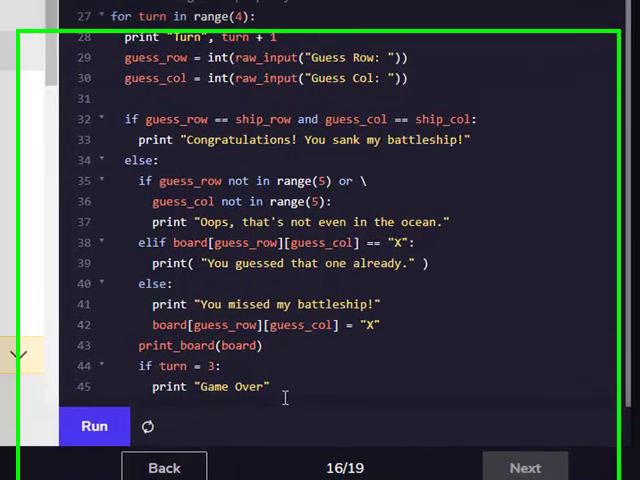
Run the script, decline the offered solution, and review the failing Game Over check.
left_click(92, 424)
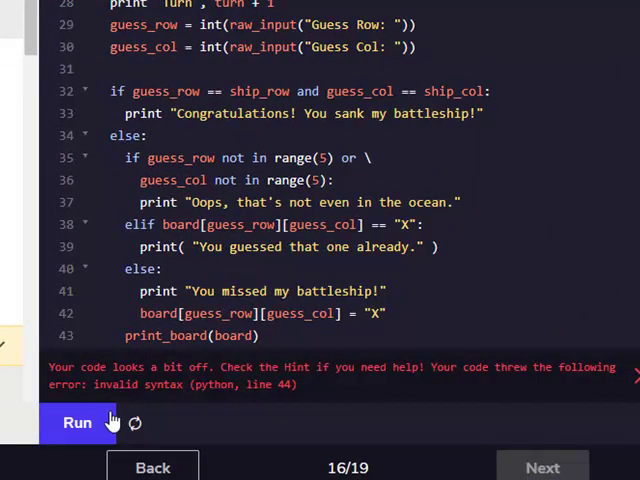
left_click(592, 424)
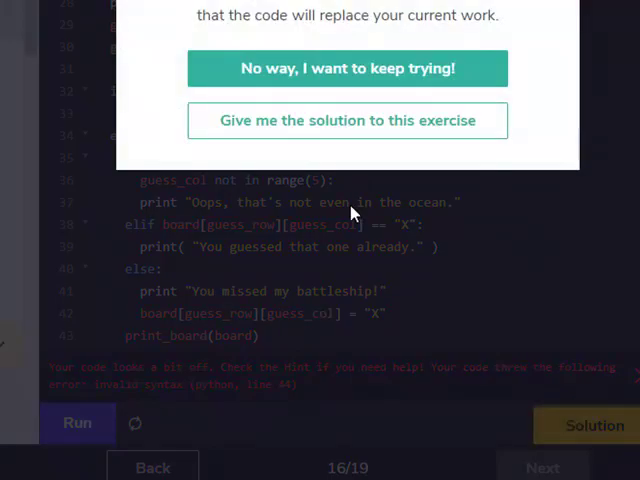
left_click(348, 68)
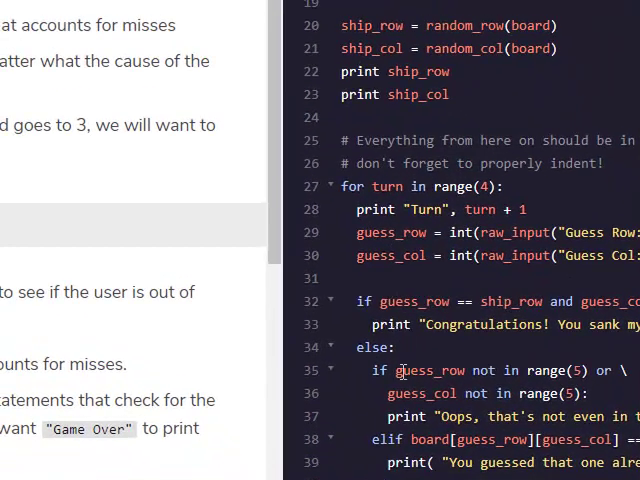
scroll("down", 3)
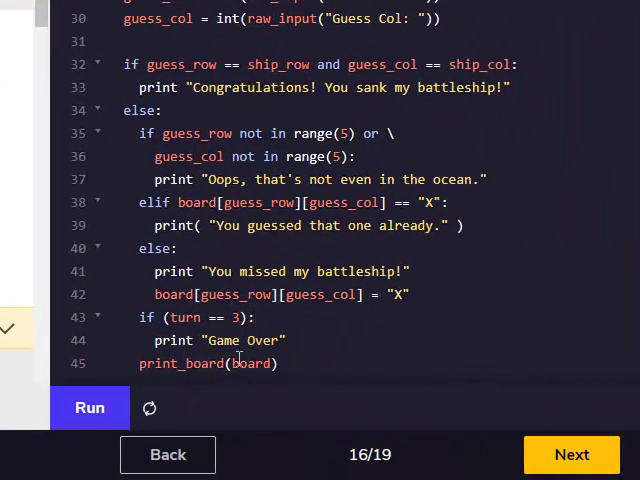
mouse_move(96, 408)
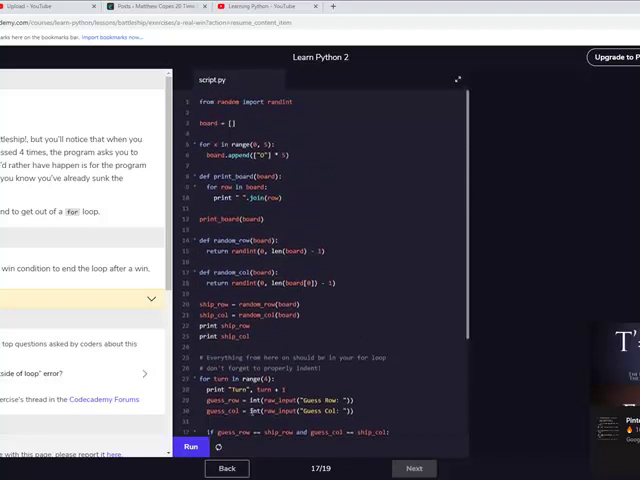
Add a break after the Congratulations print and run the code.
scroll("down", 3)
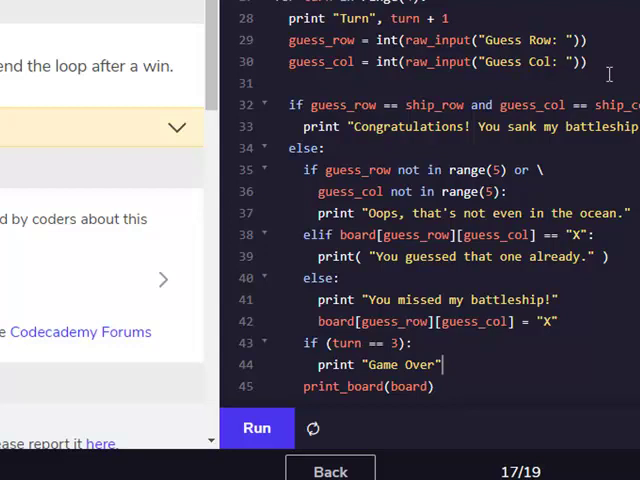
left_click(256, 428)
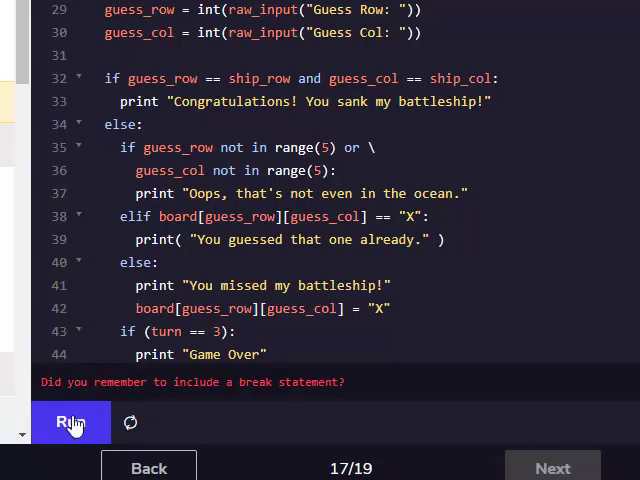
left_click(70, 422)
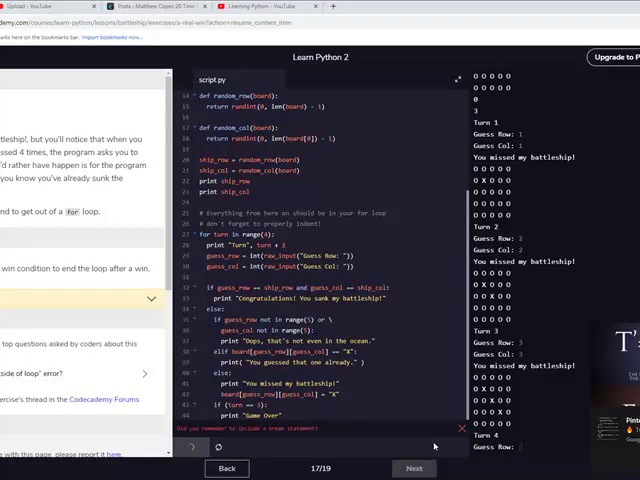
Dismiss the solution offer, keep the break fix, and advance to exercise 18.
left_click(188, 448)
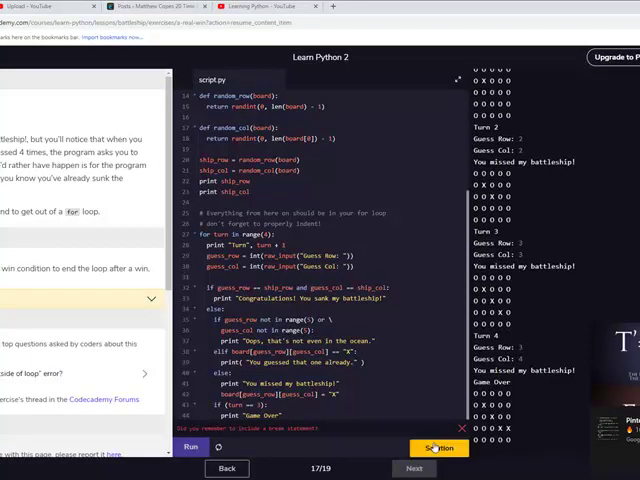
left_click(438, 448)
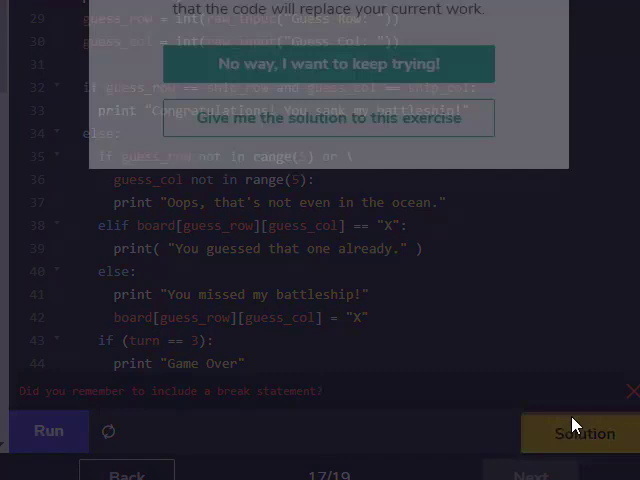
left_click(328, 64)
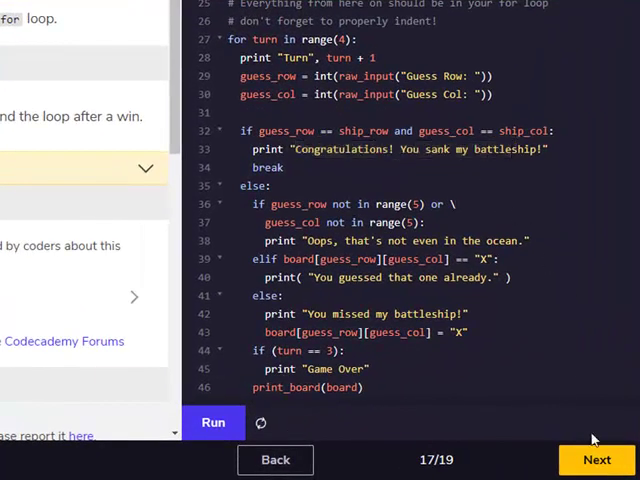
left_click(596, 460)
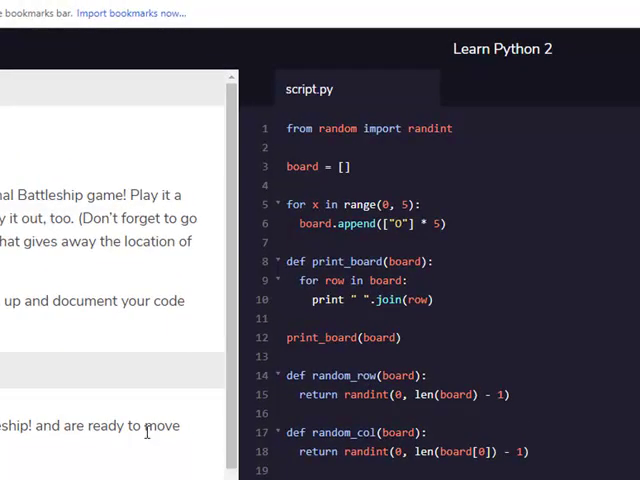
Run the finished Battleship script for exercise 18 and move on to Extra Credit.
scroll("down", 3)
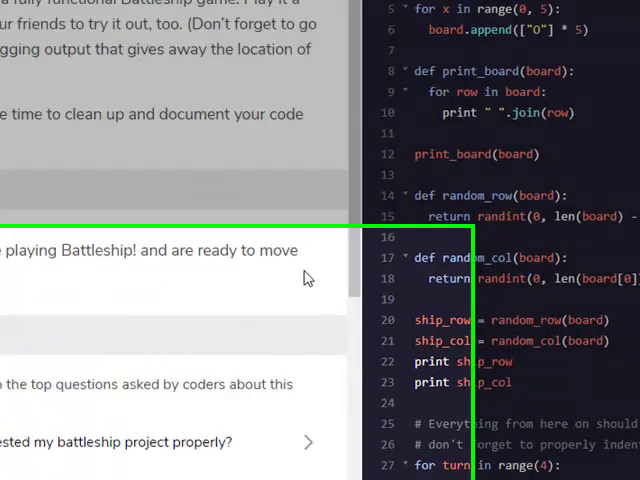
scroll("down", 3)
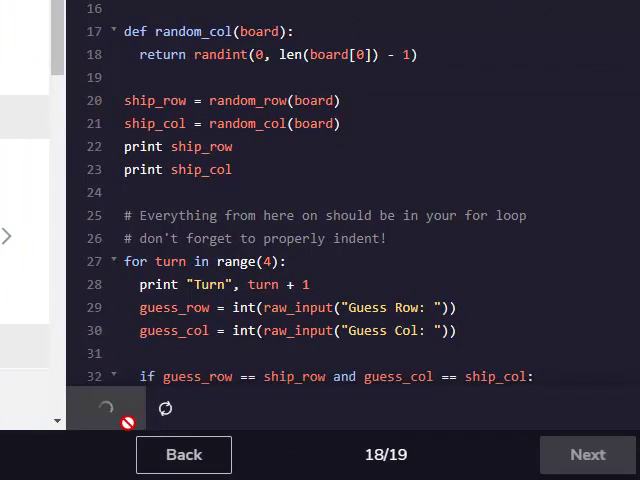
left_click(104, 408)
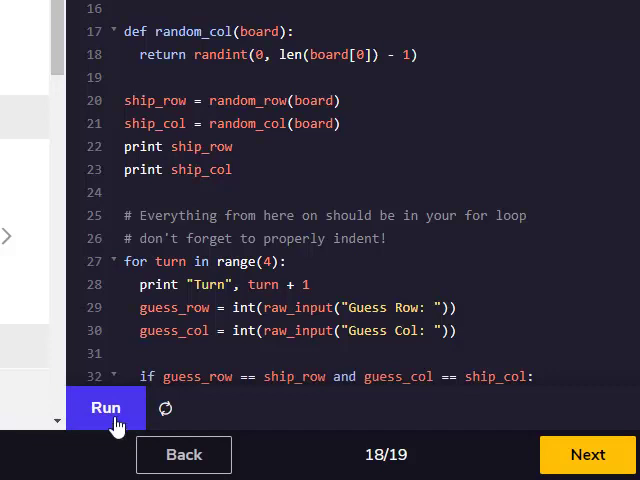
left_click(588, 454)
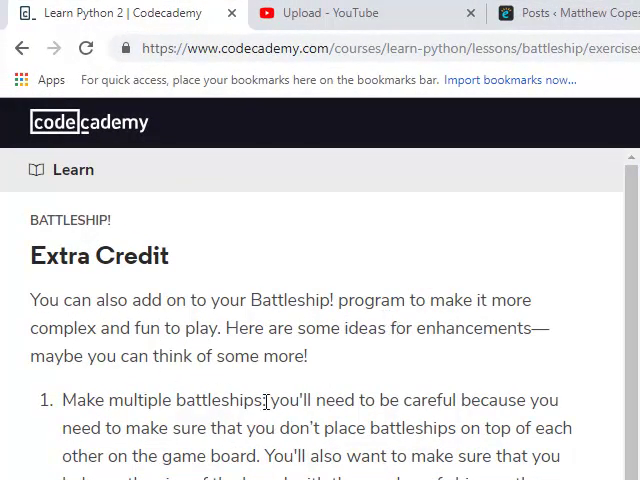
scroll("down", 3)
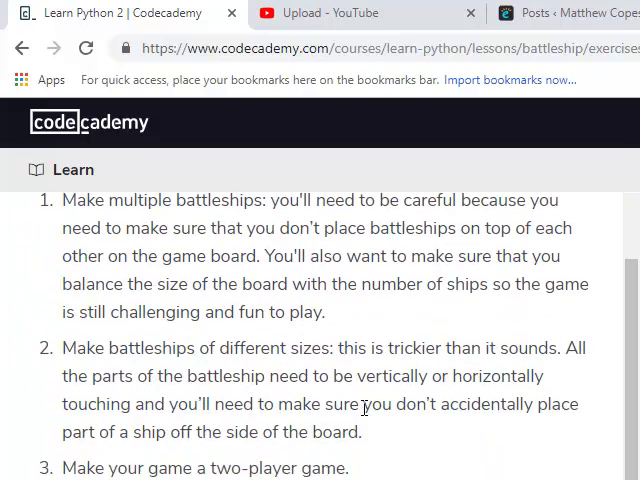
mouse_move(320, 356)
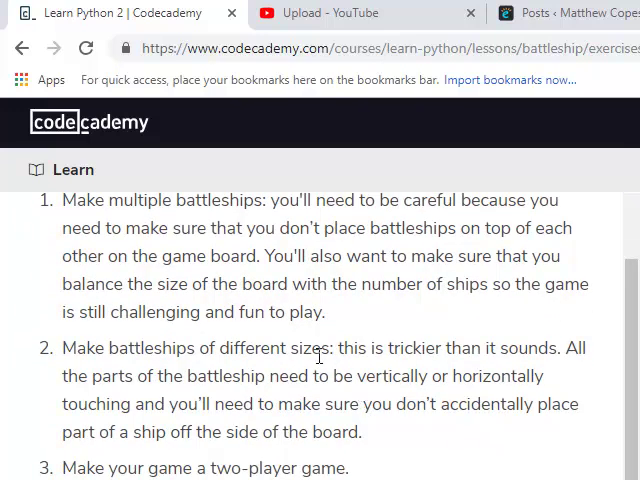
scroll("down", 3)
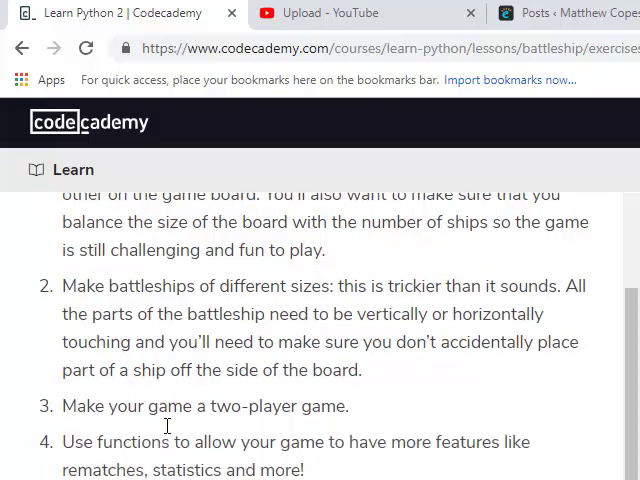
scroll("down", 3)
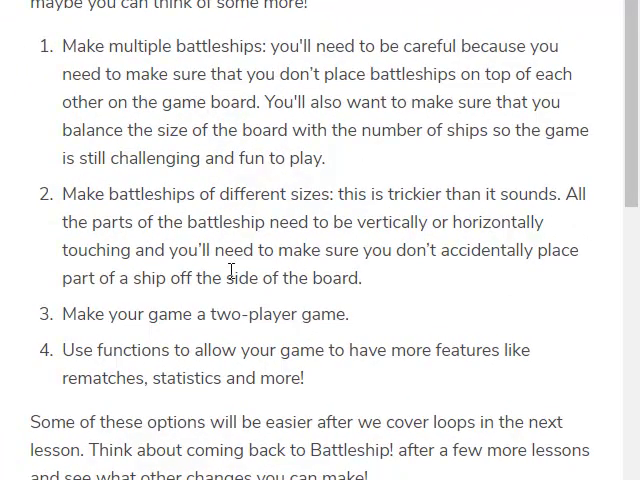
mouse_move(236, 190)
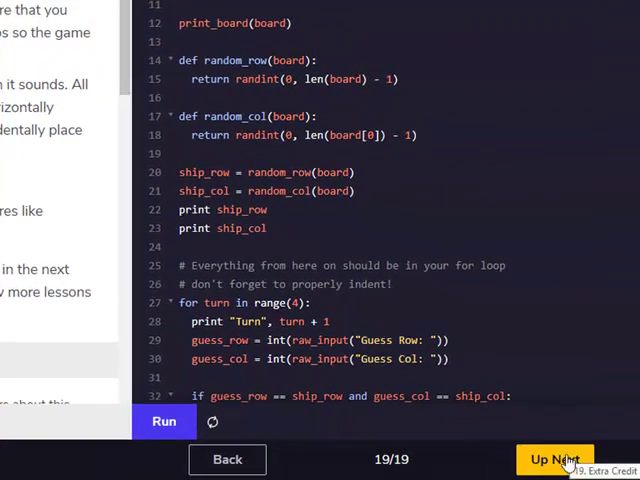
Complete the Battleship lesson via Up Next, bringing up the Lists and Functions quiz.
left_click(556, 460)
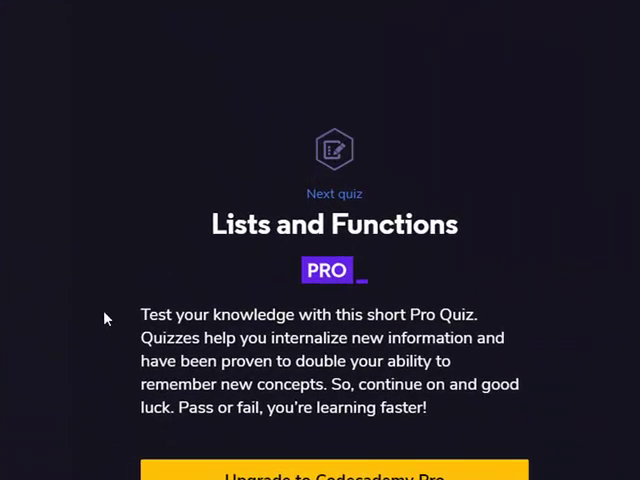
mouse_move(548, 368)
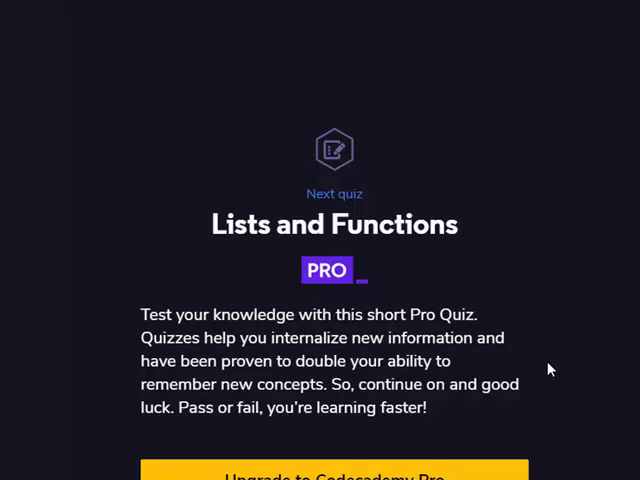
mouse_move(548, 364)
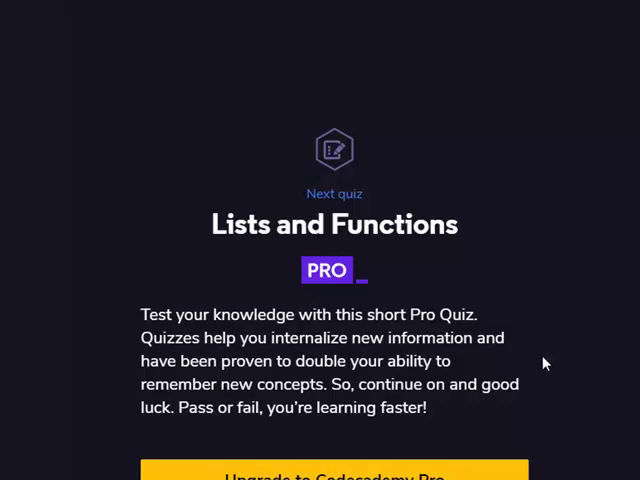